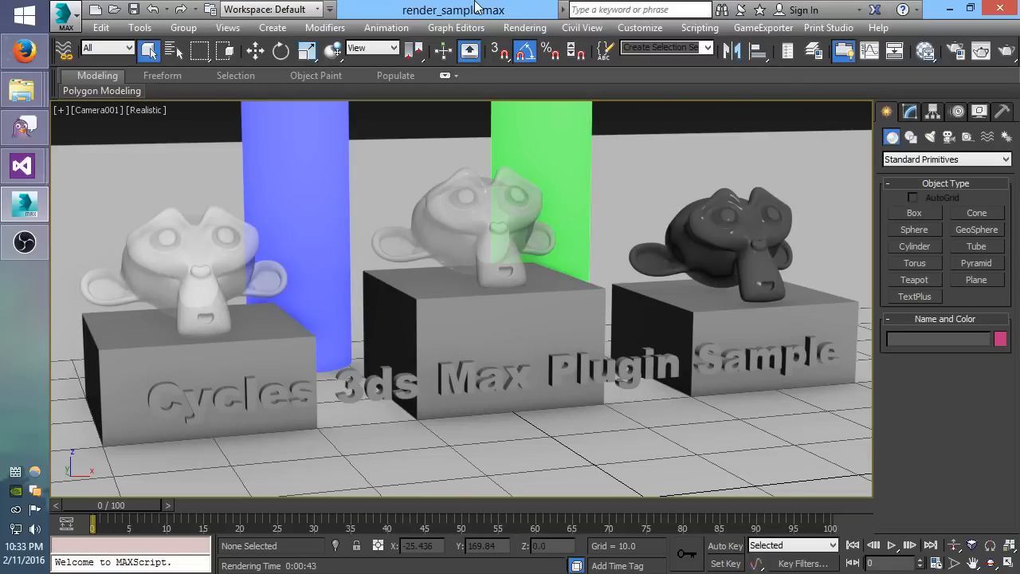
{"action": "mouse_move", "coordinate": [470, 8]}
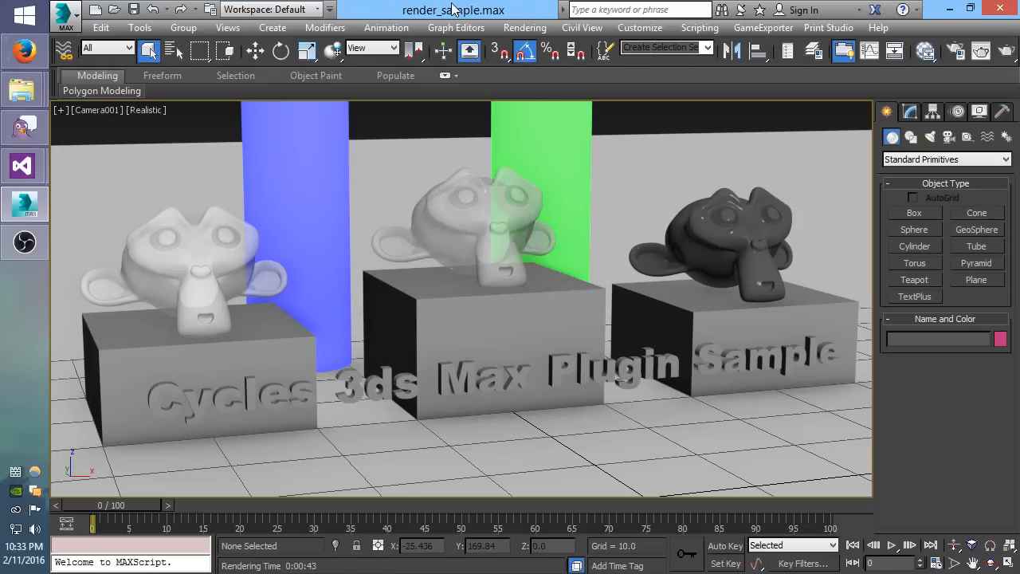
{"action": "mouse_move", "coordinate": [859, 80]}
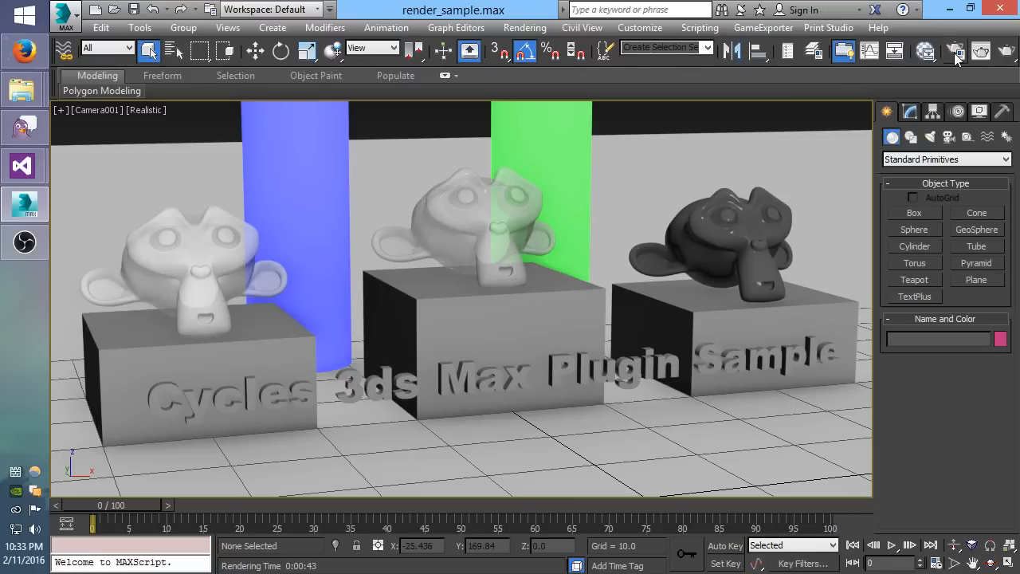
- Set the Cycles render tile width and height to 256 in Render Setup
{"action": "left_click", "coordinate": [956, 51]}
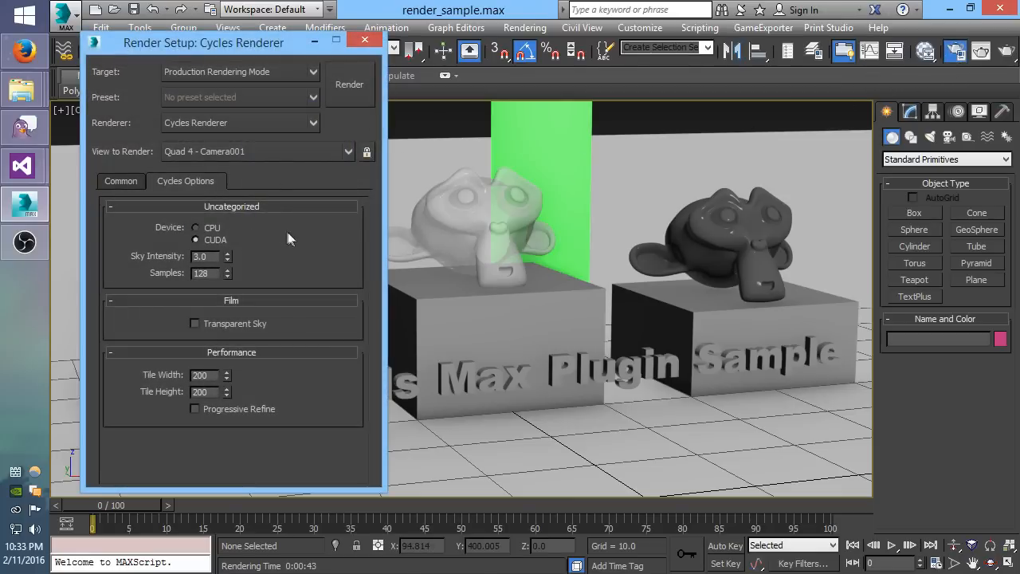
{"action": "mouse_move", "coordinate": [323, 333]}
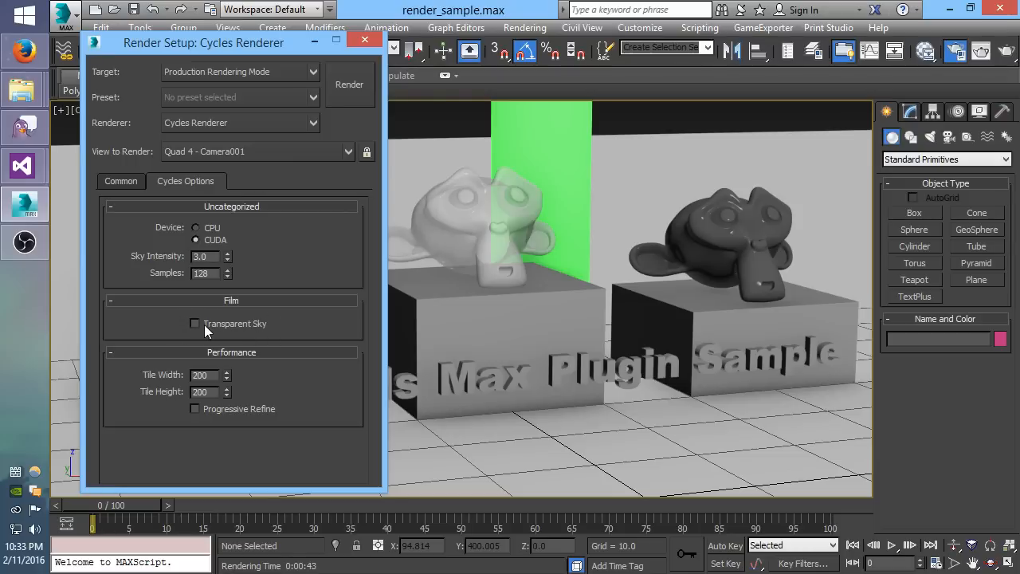
{"action": "mouse_move", "coordinate": [256, 333]}
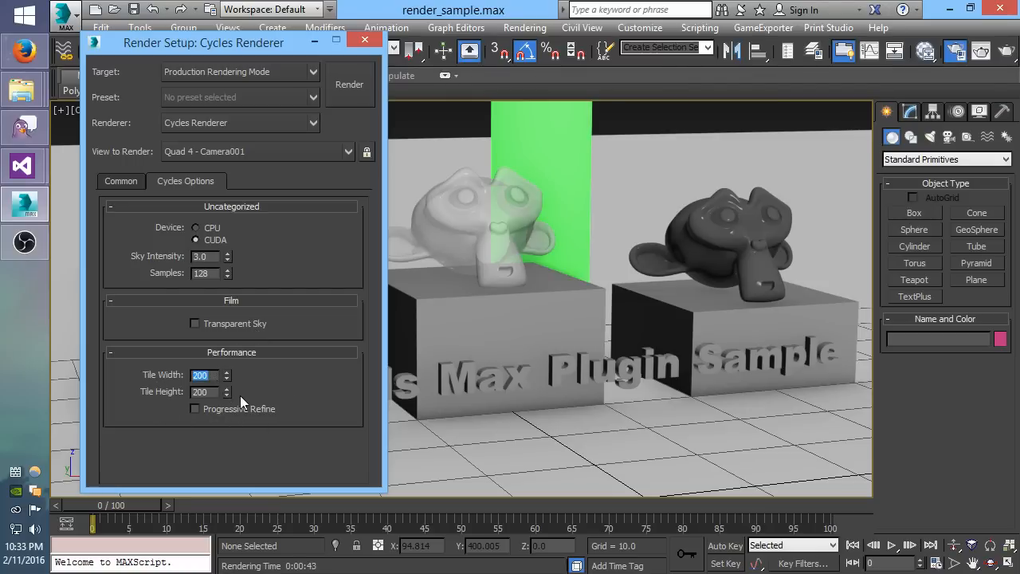
{"action": "type", "text": "256"}
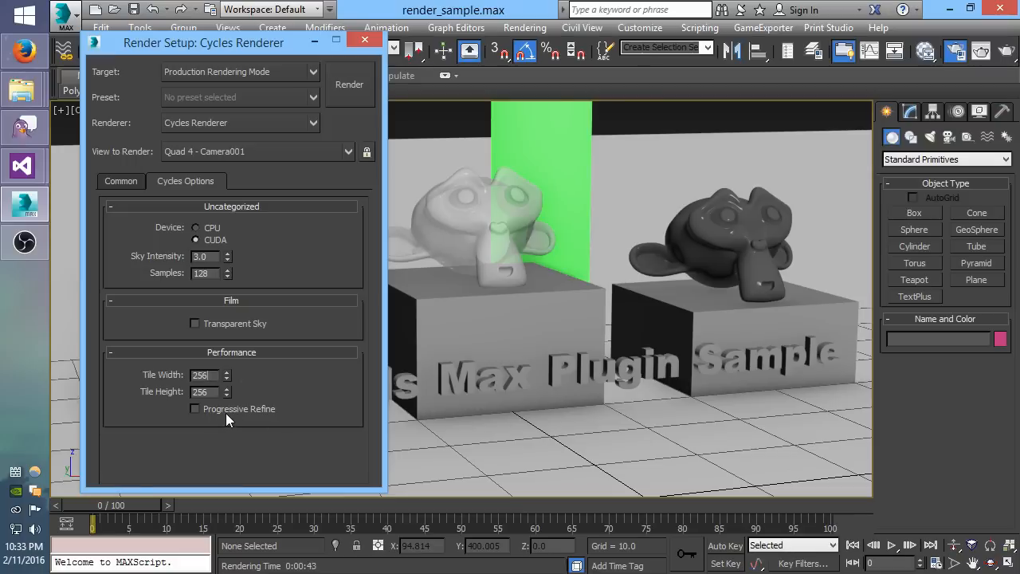
{"action": "mouse_move", "coordinate": [267, 402]}
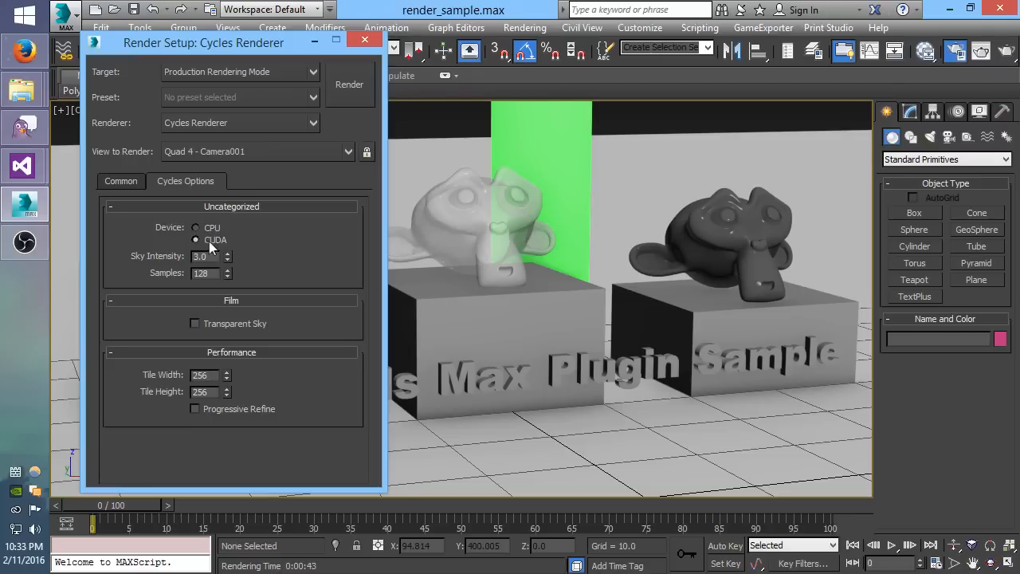
{"action": "mouse_move", "coordinate": [205, 243]}
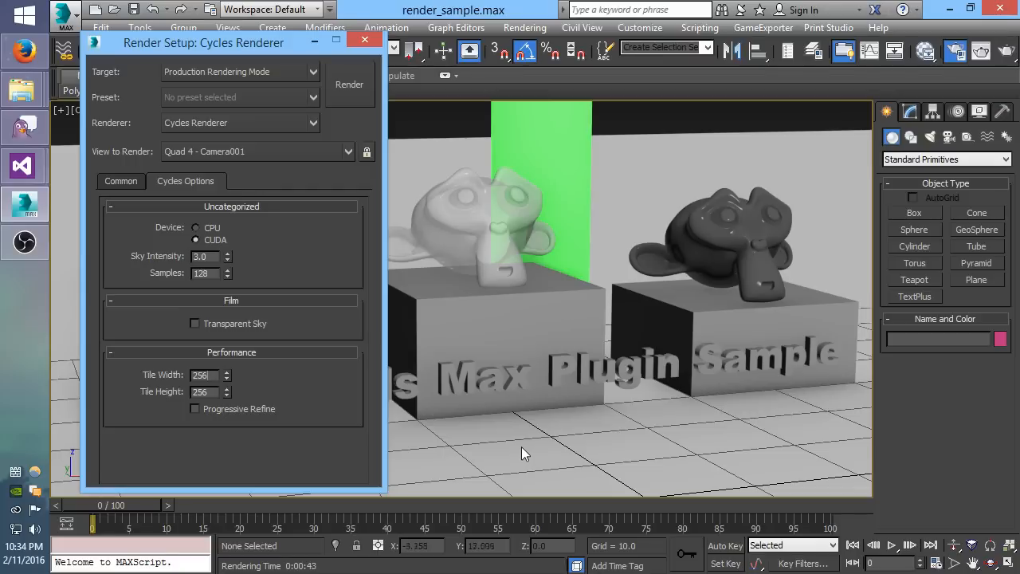
{"action": "mouse_move", "coordinate": [487, 454]}
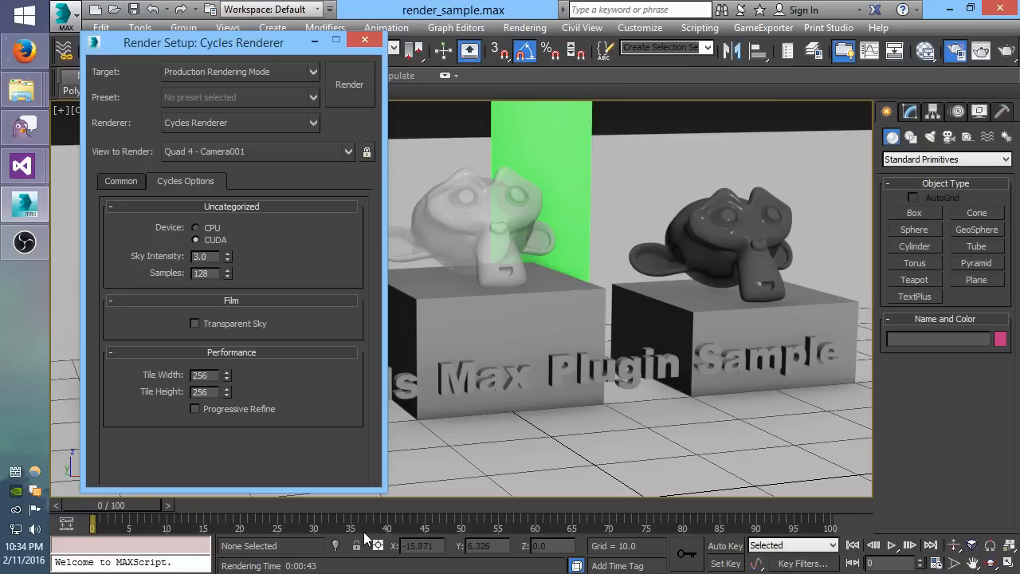
{"action": "mouse_move", "coordinate": [582, 444]}
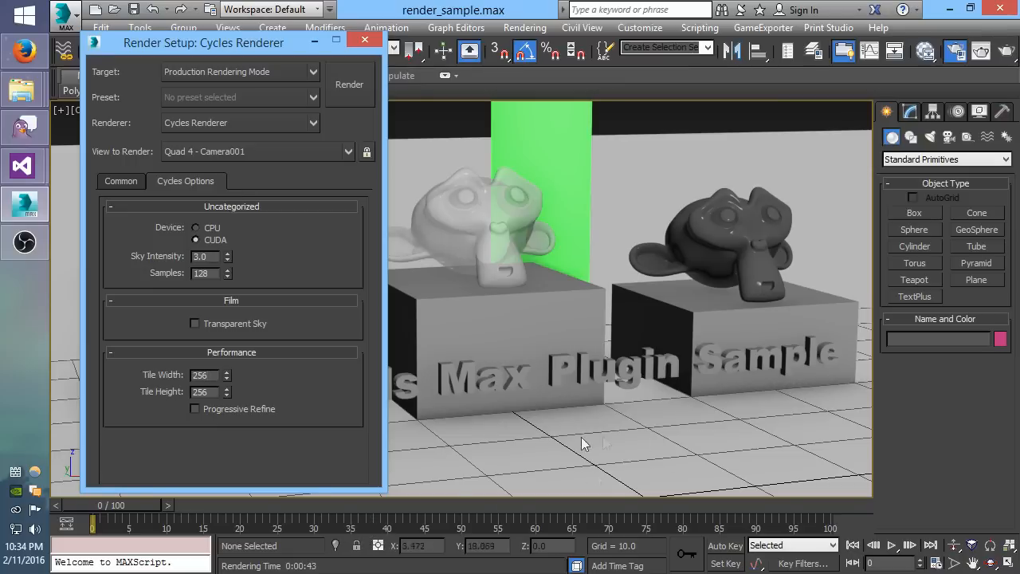
{"action": "mouse_move", "coordinate": [247, 562]}
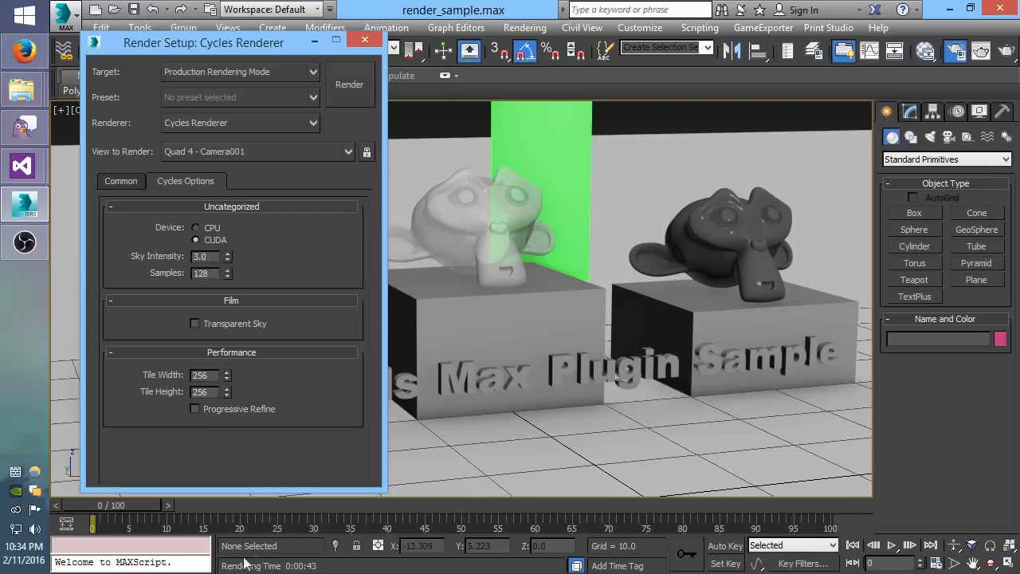
{"action": "left_click", "coordinate": [201, 374]}
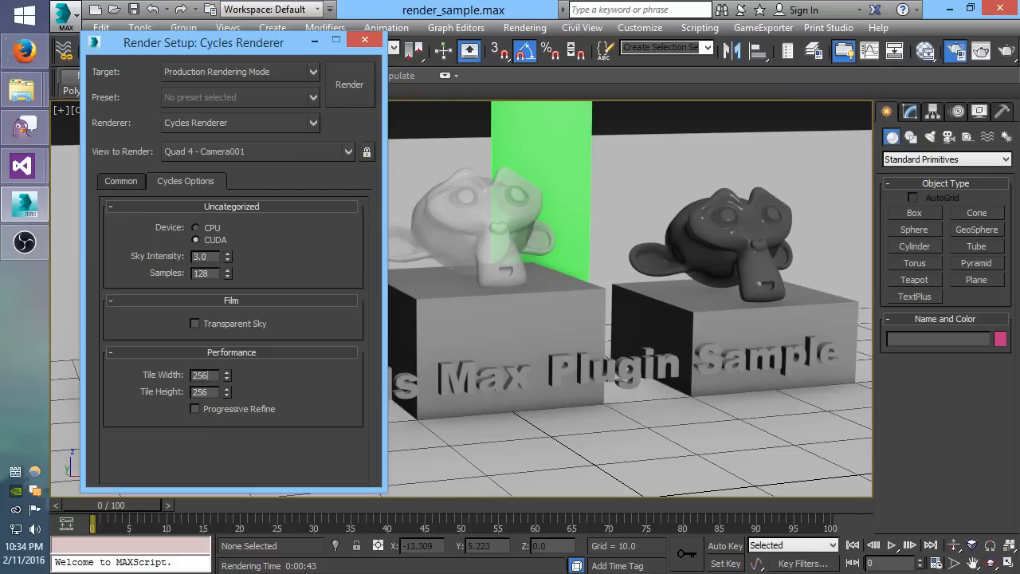
{"action": "mouse_move", "coordinate": [228, 353]}
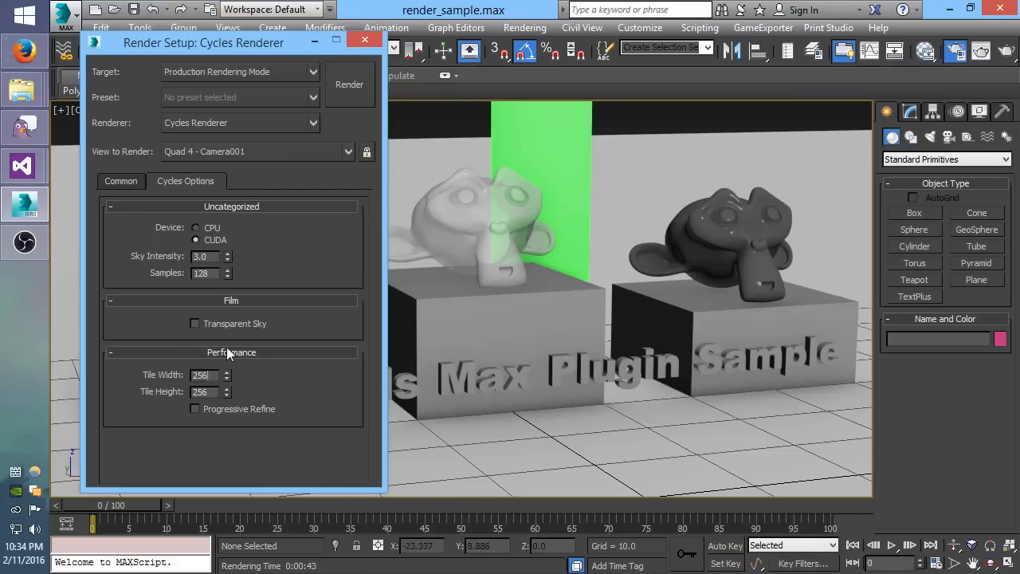
{"action": "mouse_move", "coordinate": [349, 84]}
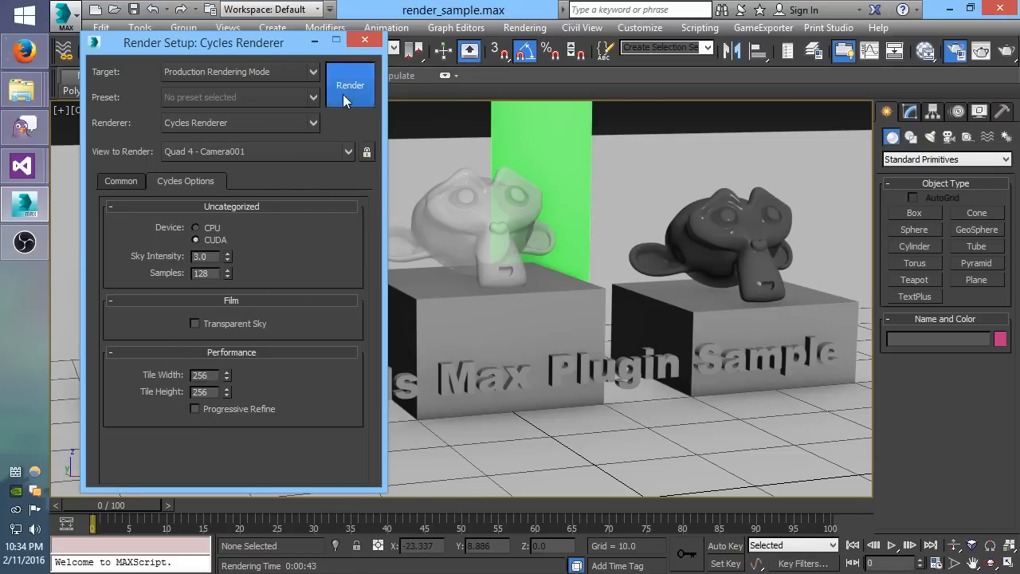
- Render Camera001 with Cycles, showing monkey heads lit by blue and green light columns
{"action": "left_click", "coordinate": [350, 85]}
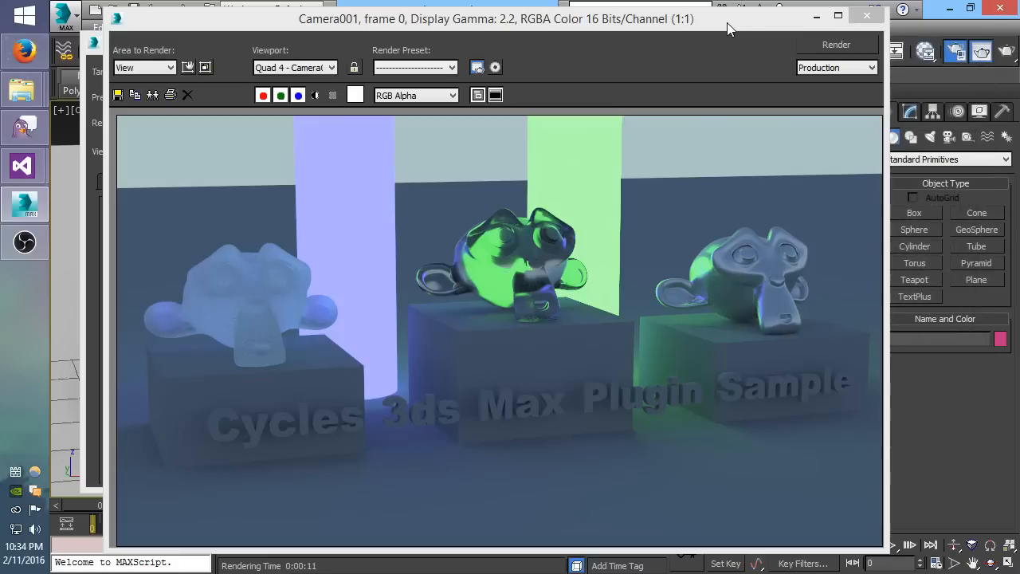
{"action": "mouse_move", "coordinate": [365, 568]}
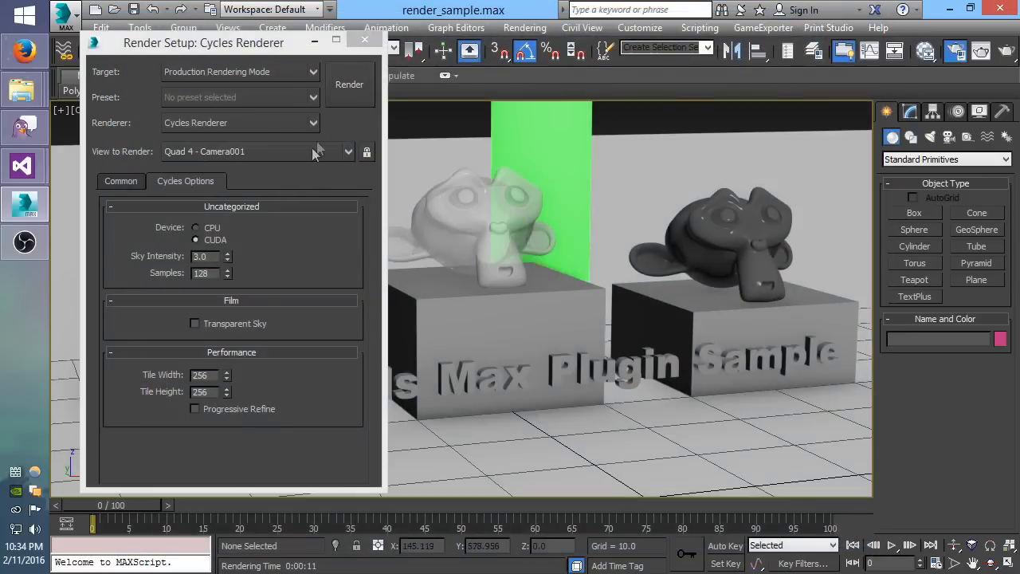
- Enable Transparent Sky under Film and re-render to view the alpha channel
{"action": "left_click", "coordinate": [195, 323]}
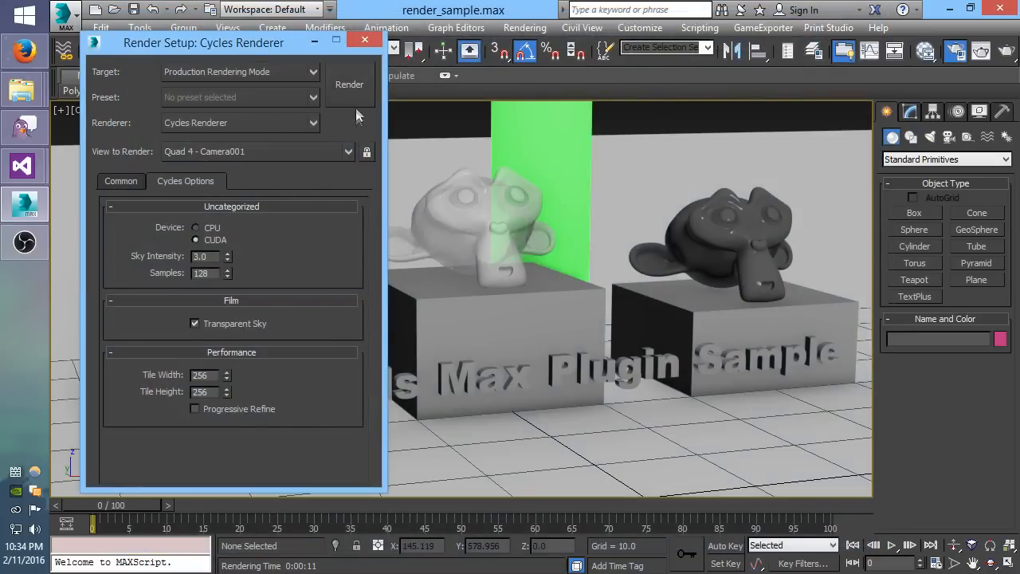
{"action": "left_click", "coordinate": [349, 84]}
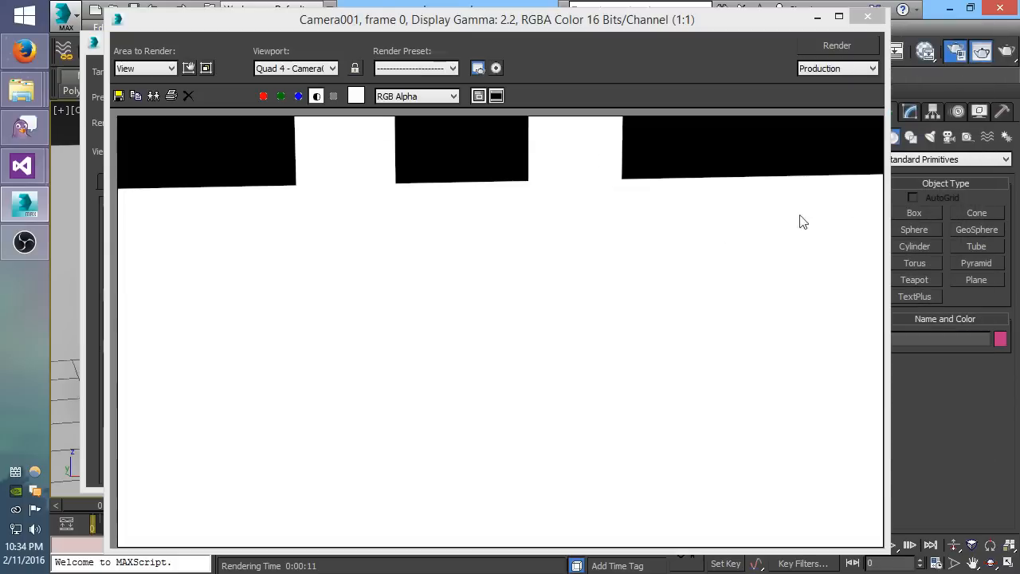
{"action": "mouse_move", "coordinate": [162, 165]}
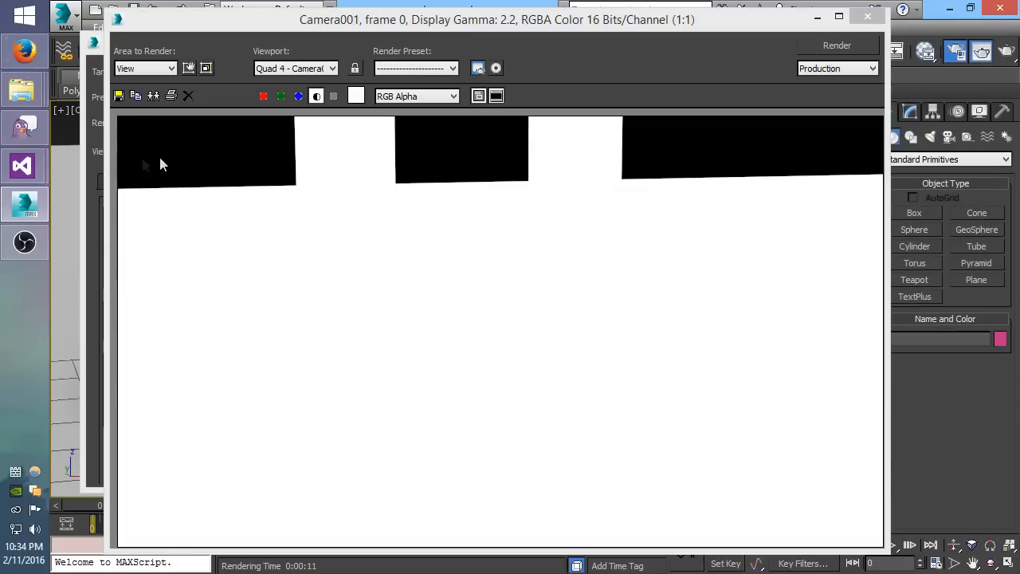
{"action": "mouse_move", "coordinate": [556, 243]}
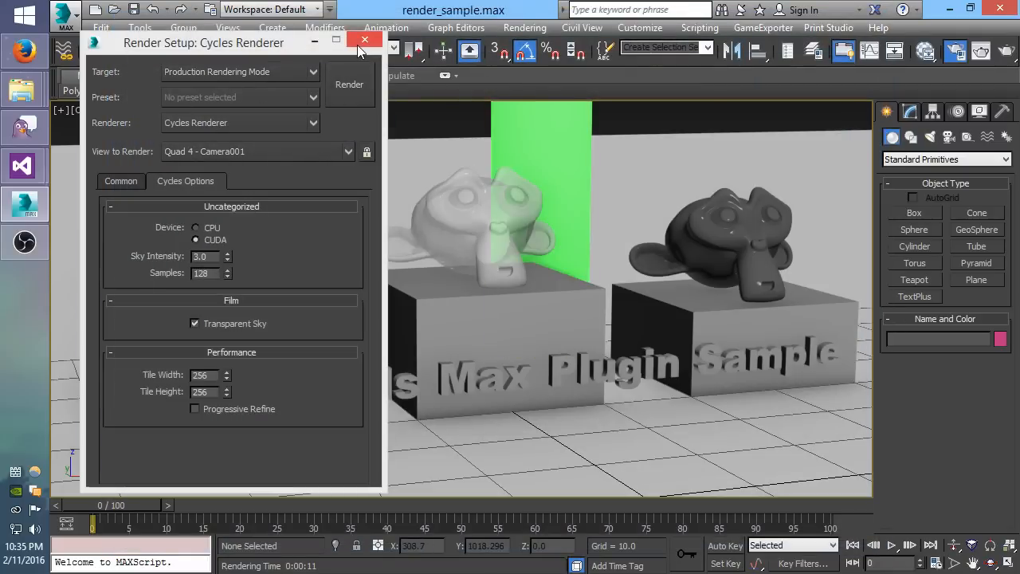
- Start a new scene choosing Don't Save, and create a teapot
{"action": "left_click", "coordinate": [365, 40]}
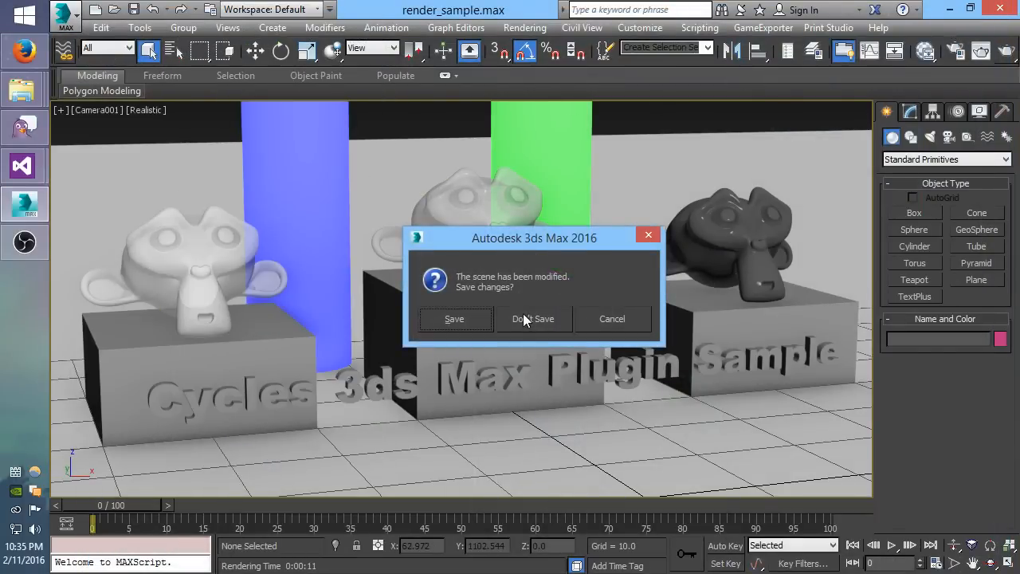
{"action": "left_click", "coordinate": [534, 318]}
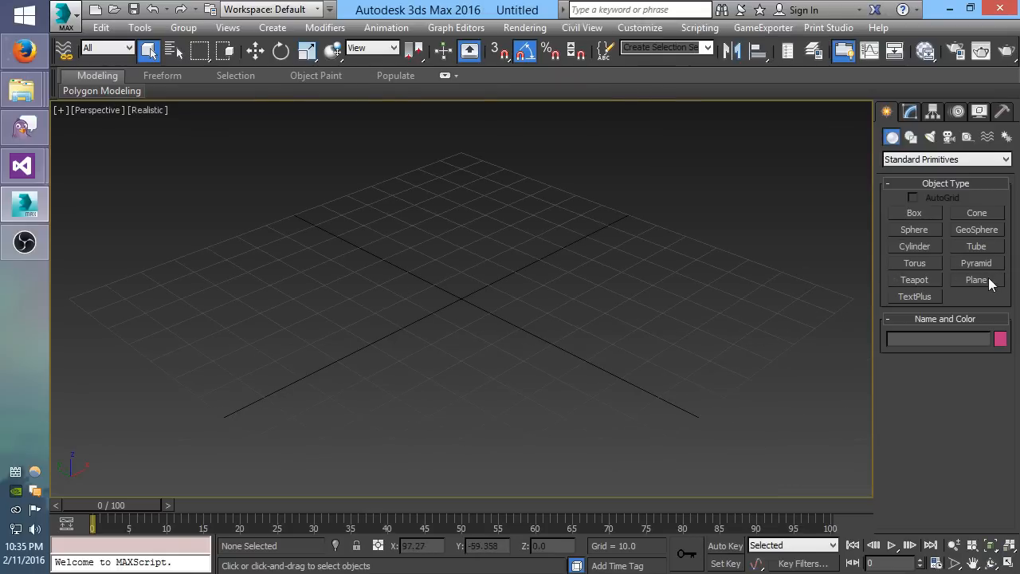
{"action": "left_click", "coordinate": [914, 279]}
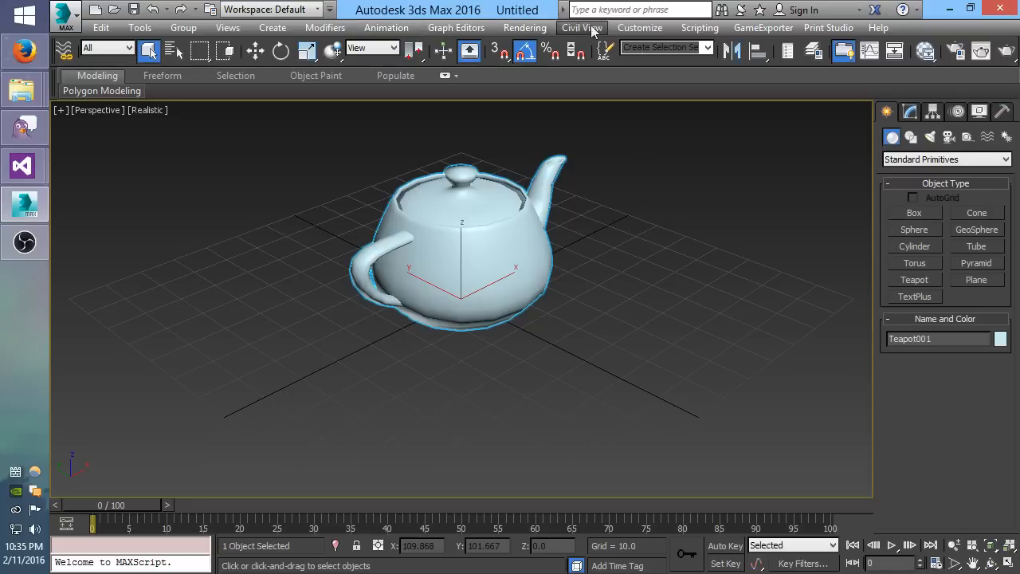
- Assign a Cycles Environment map to the Environment background slot
{"action": "left_click", "coordinate": [524, 27]}
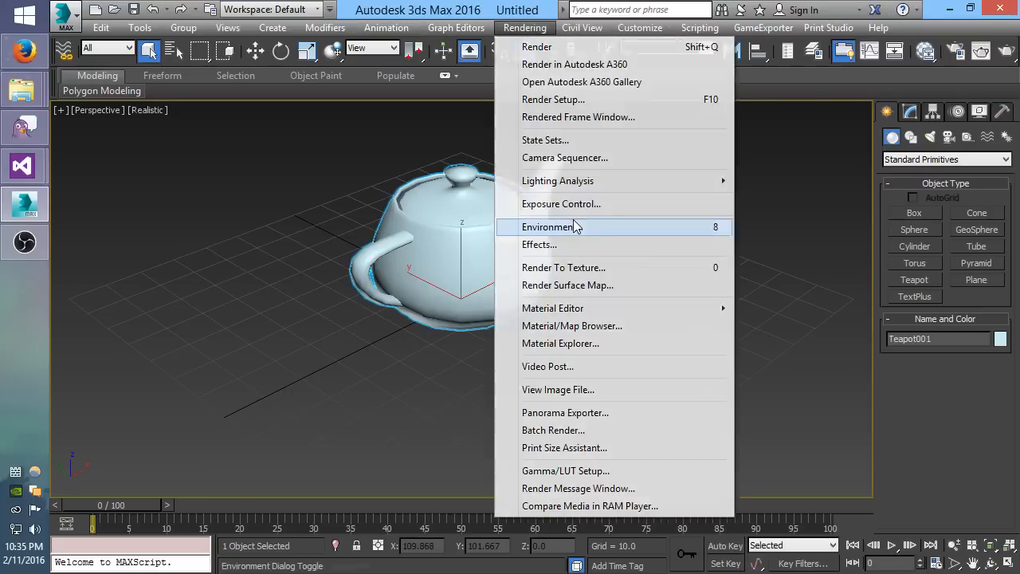
{"action": "left_click", "coordinate": [550, 227]}
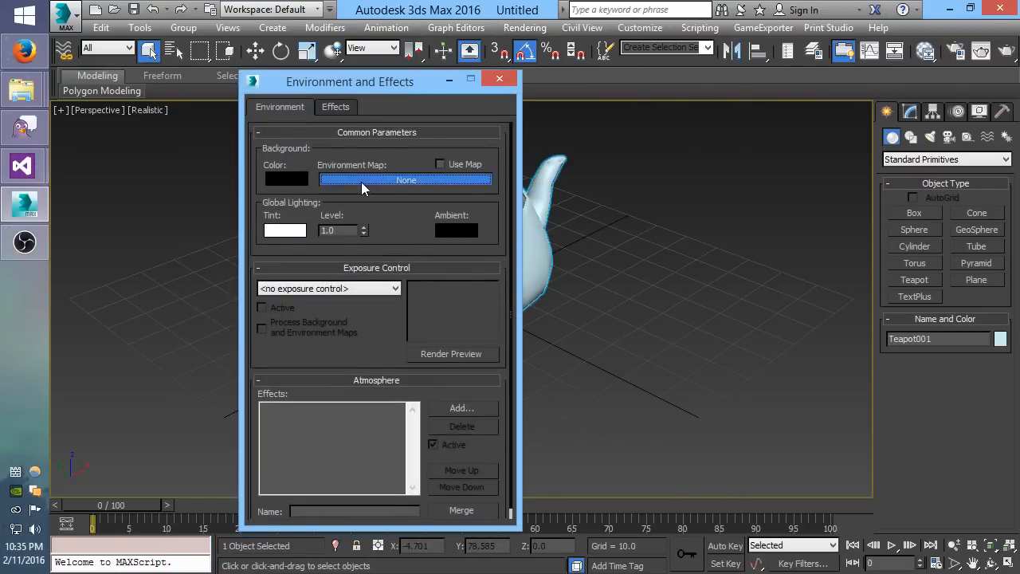
{"action": "left_click", "coordinate": [406, 179]}
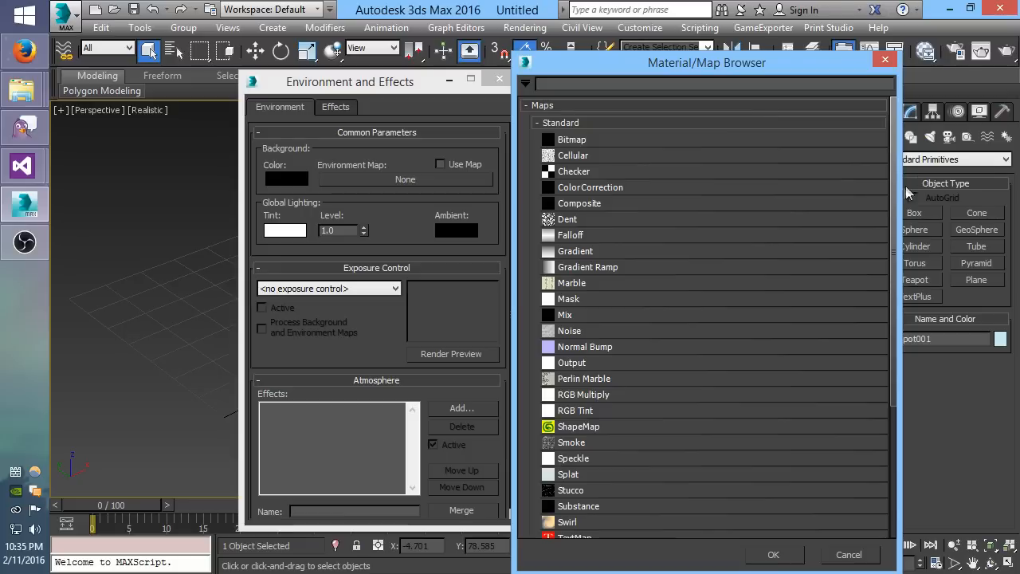
{"action": "scroll", "scroll_direction": "down", "scroll_amount": 3}
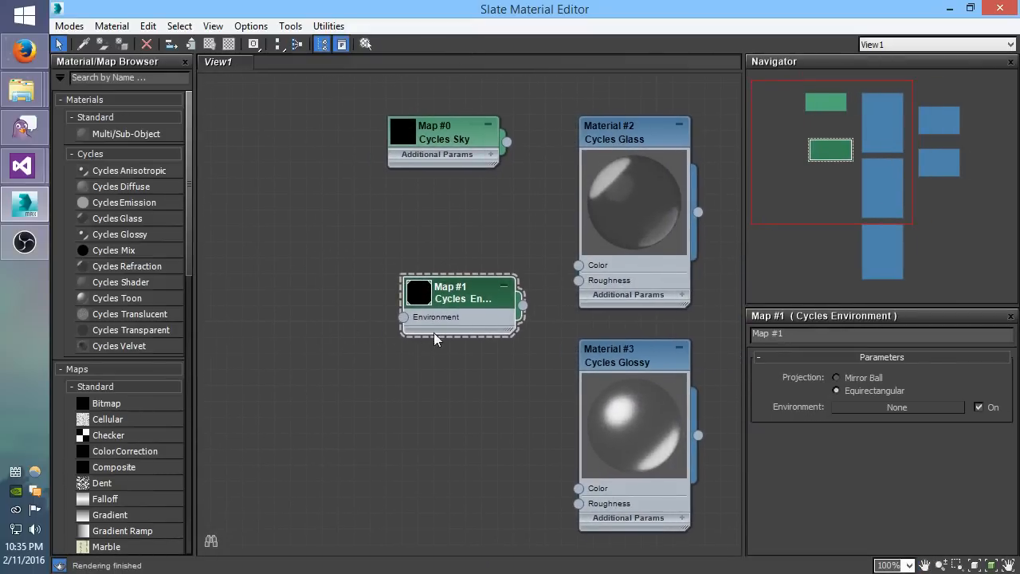
- Load the HDR panorama image into a Bitmap node
{"action": "right_click", "coordinate": [436, 317]}
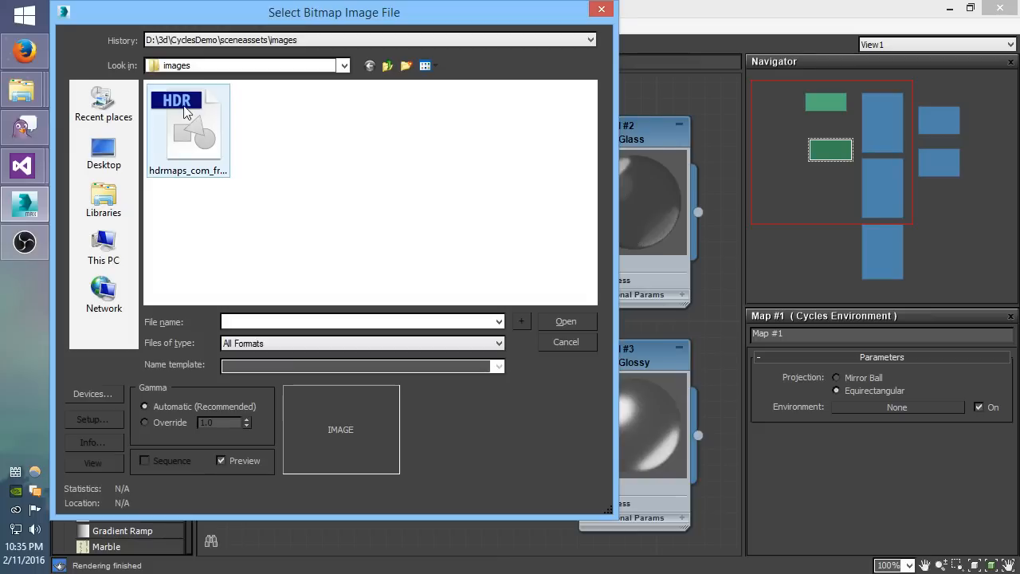
{"action": "left_click", "coordinate": [188, 127]}
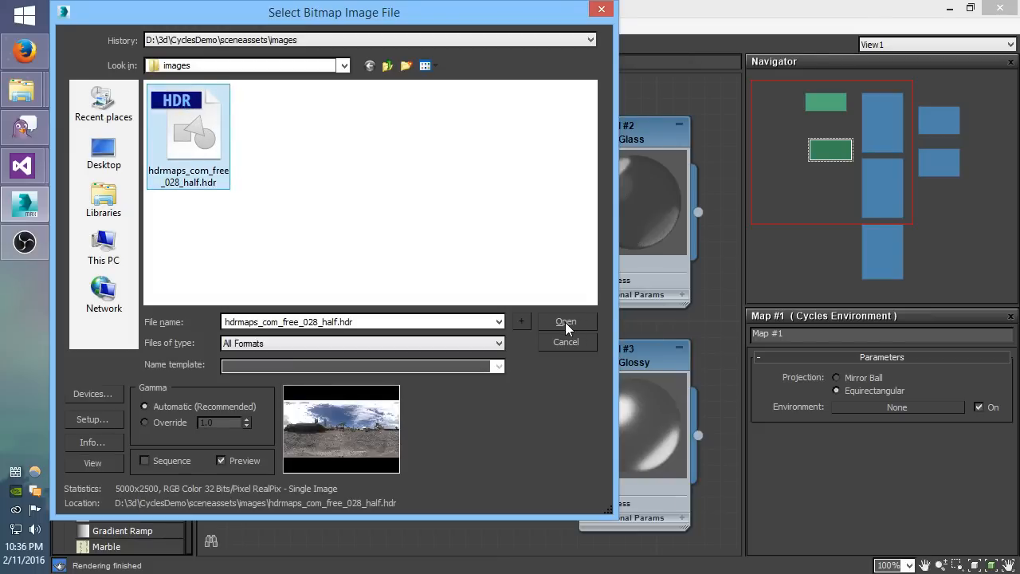
{"action": "left_click", "coordinate": [565, 321]}
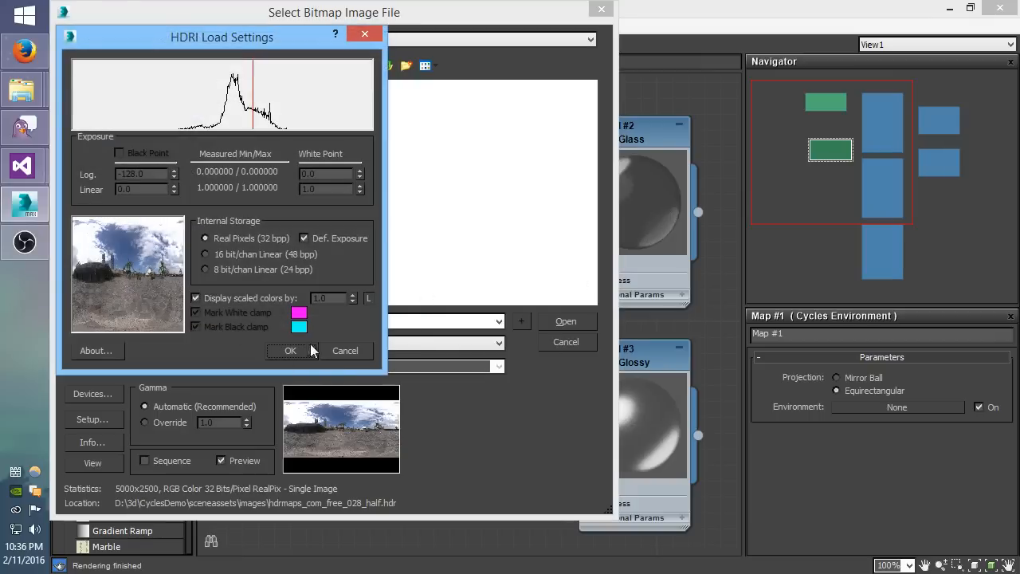
{"action": "left_click", "coordinate": [290, 350]}
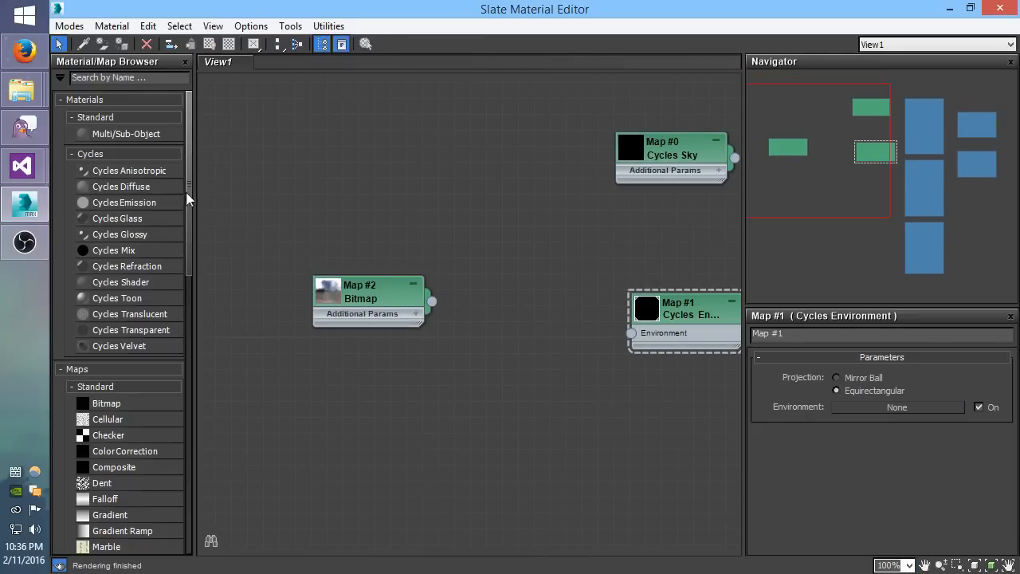
{"action": "scroll", "scroll_direction": "down", "scroll_amount": 3}
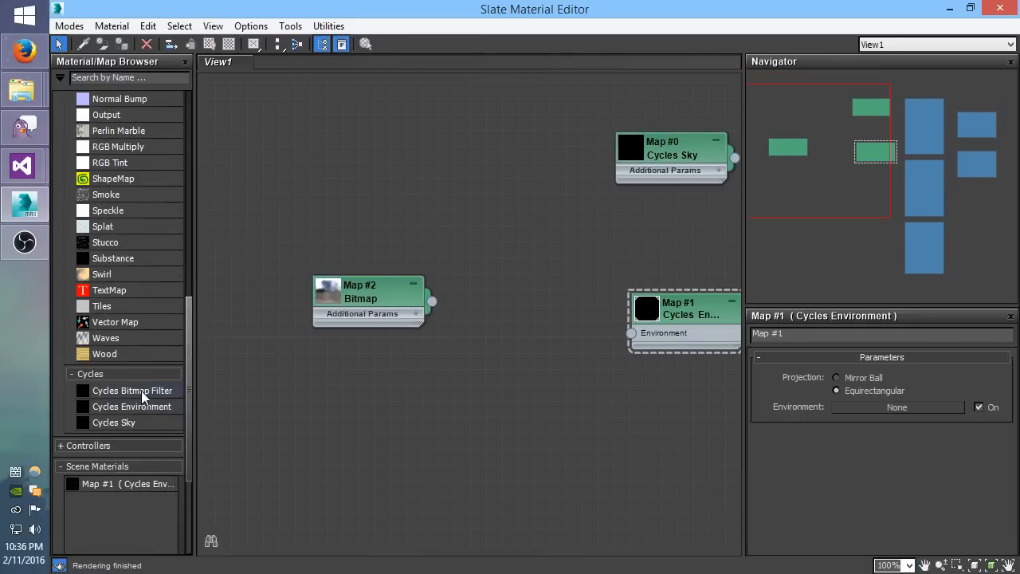
- Add a Cycles Bitmap Filter node with Width 5000 and Height 500
{"action": "double_click", "coordinate": [133, 389]}
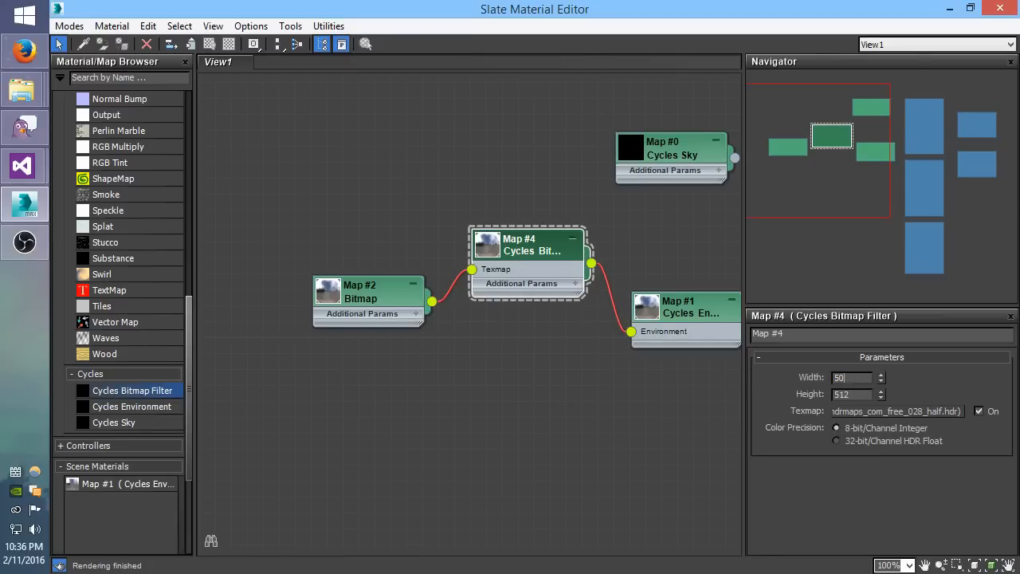
{"action": "type", "text": "5000"}
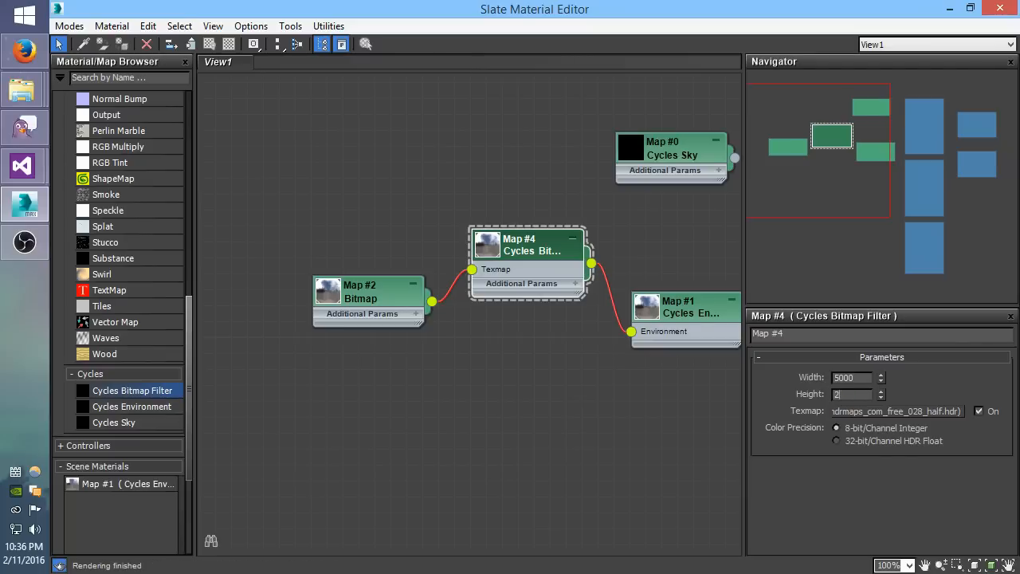
{"action": "type", "text": "500"}
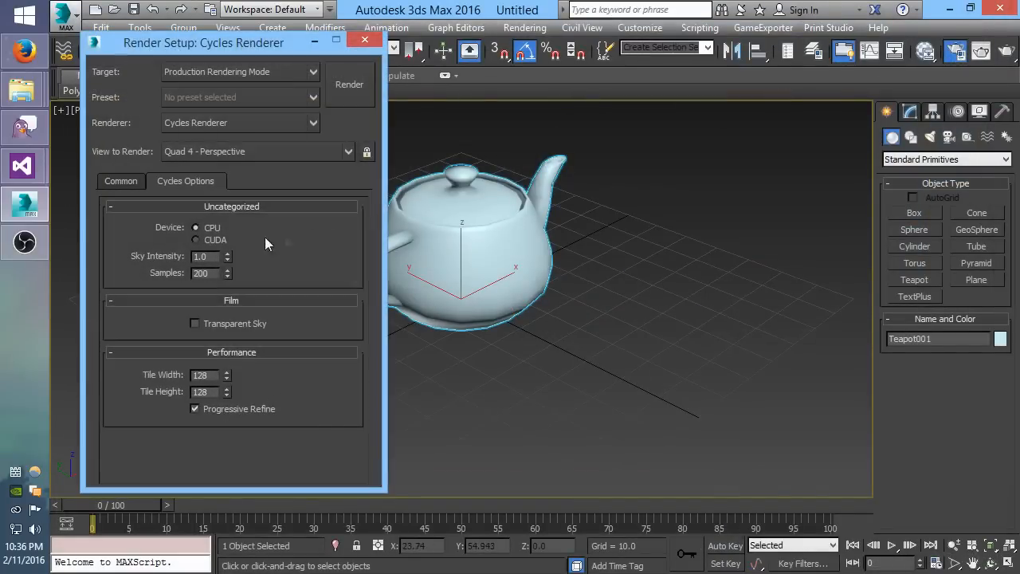
- Set Sky Intensity to 0.4 on CUDA and render the teapot
{"action": "type", "text": "0"}
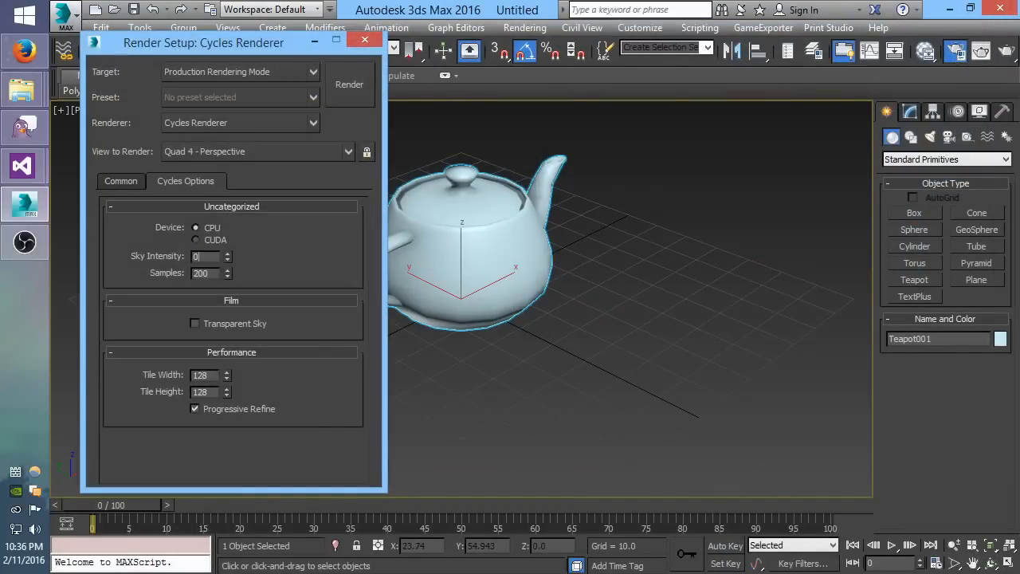
{"action": "type", "text": "0.4"}
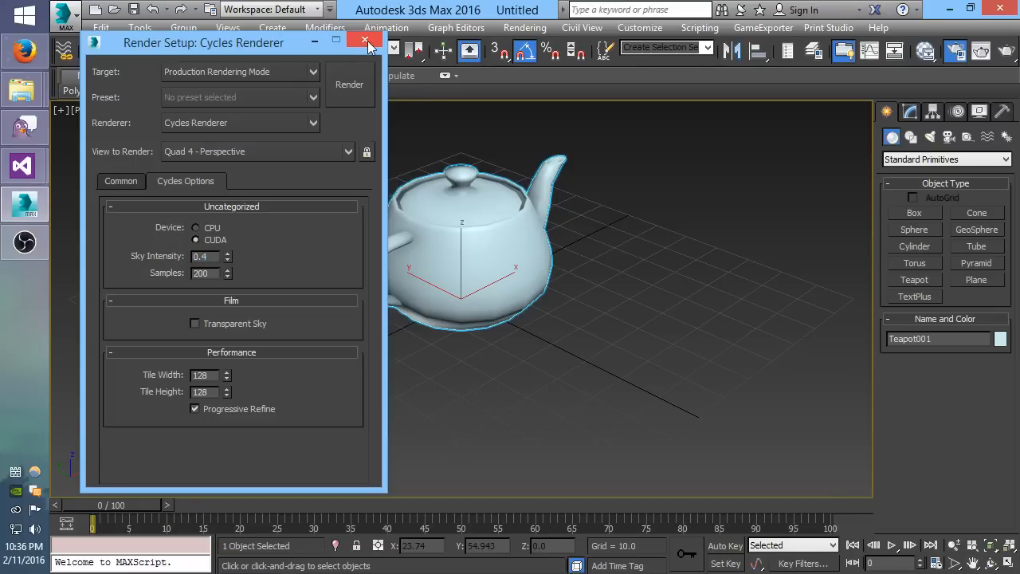
{"action": "left_click", "coordinate": [365, 42]}
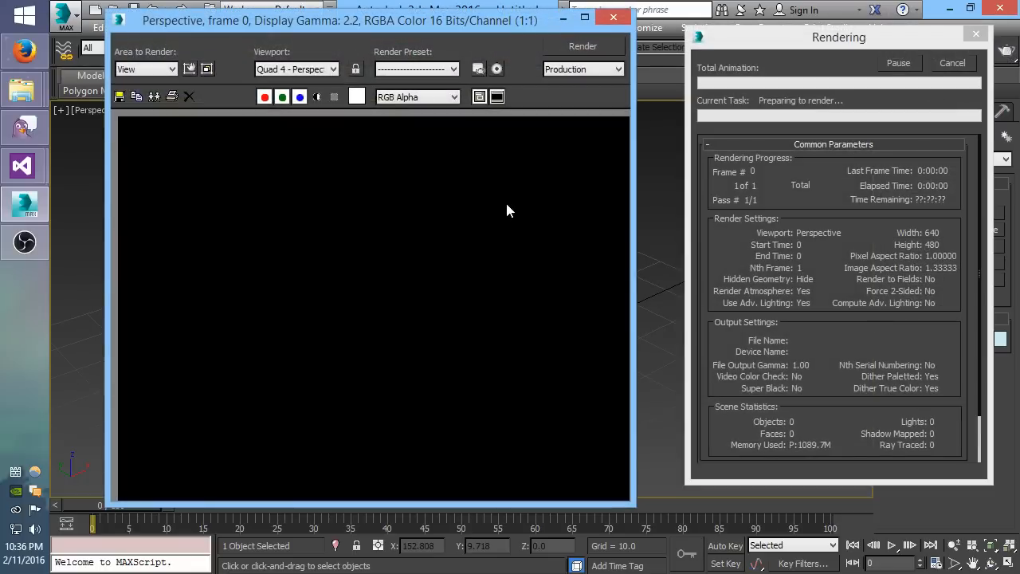
{"action": "mouse_move", "coordinate": [733, 115]}
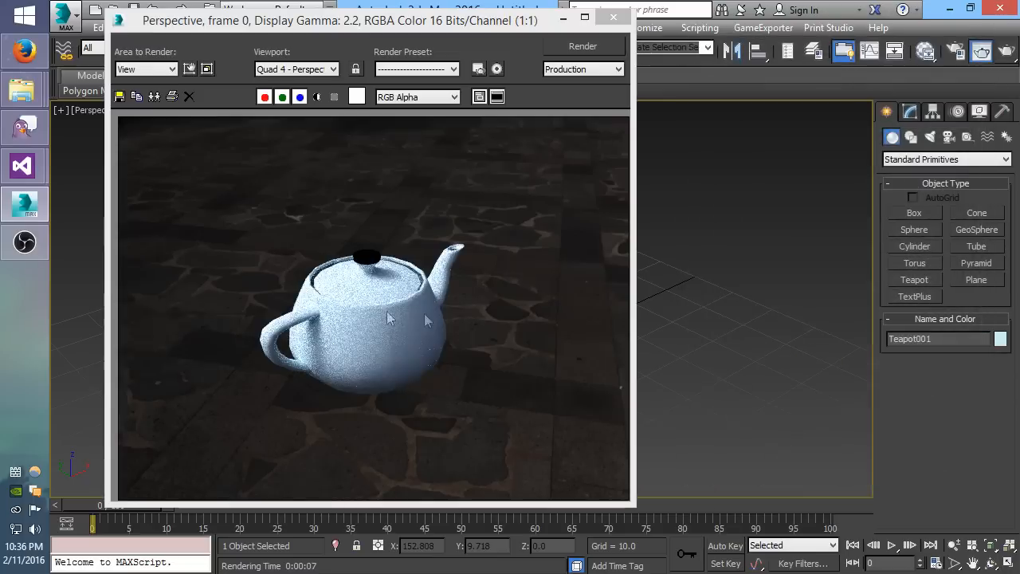
{"action": "mouse_move", "coordinate": [390, 292]}
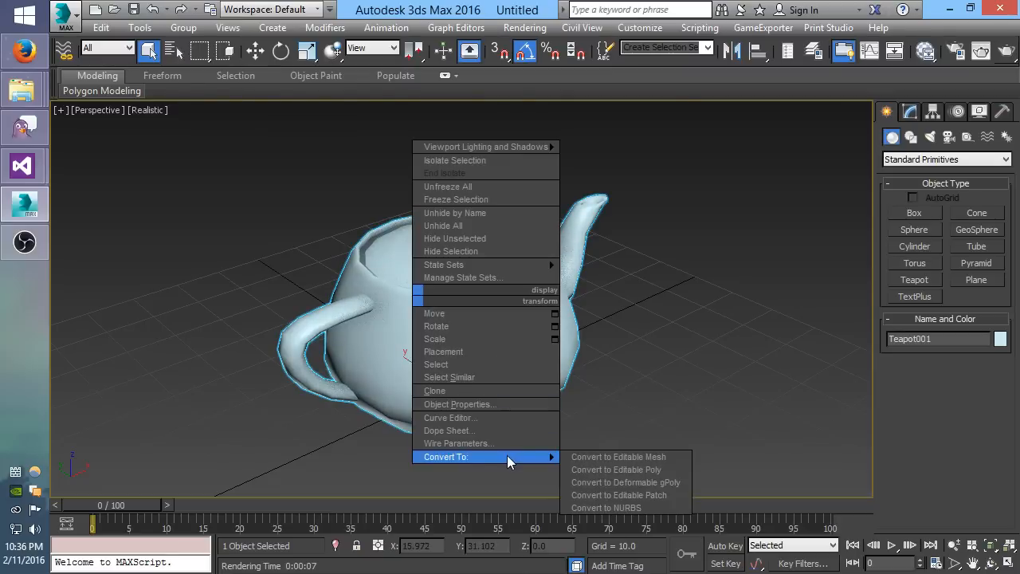
- Convert the teapot to Editable Poly, re-render, and close the render window
{"action": "left_click", "coordinate": [616, 470]}
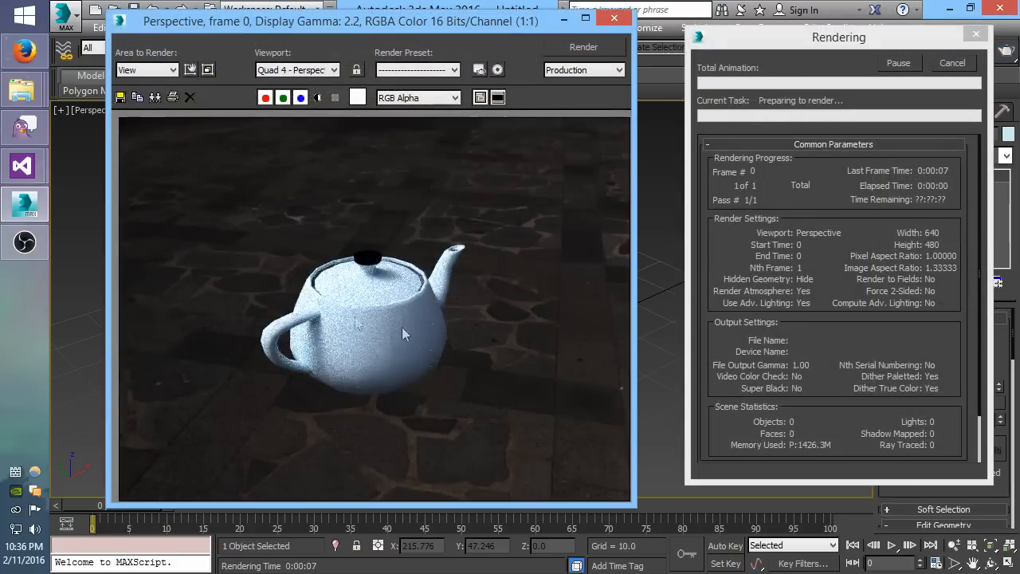
{"action": "mouse_move", "coordinate": [382, 366]}
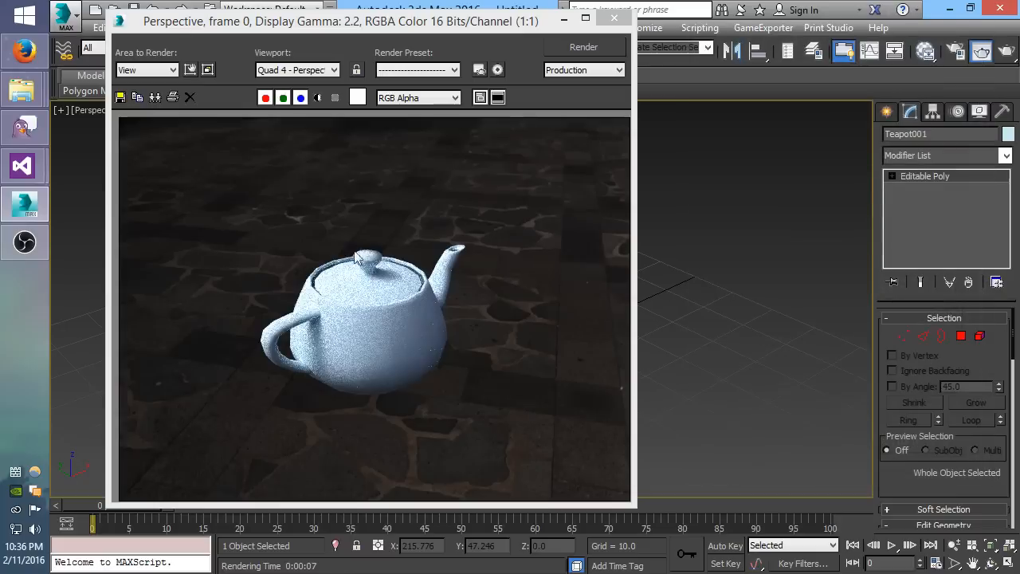
{"action": "mouse_move", "coordinate": [361, 309]}
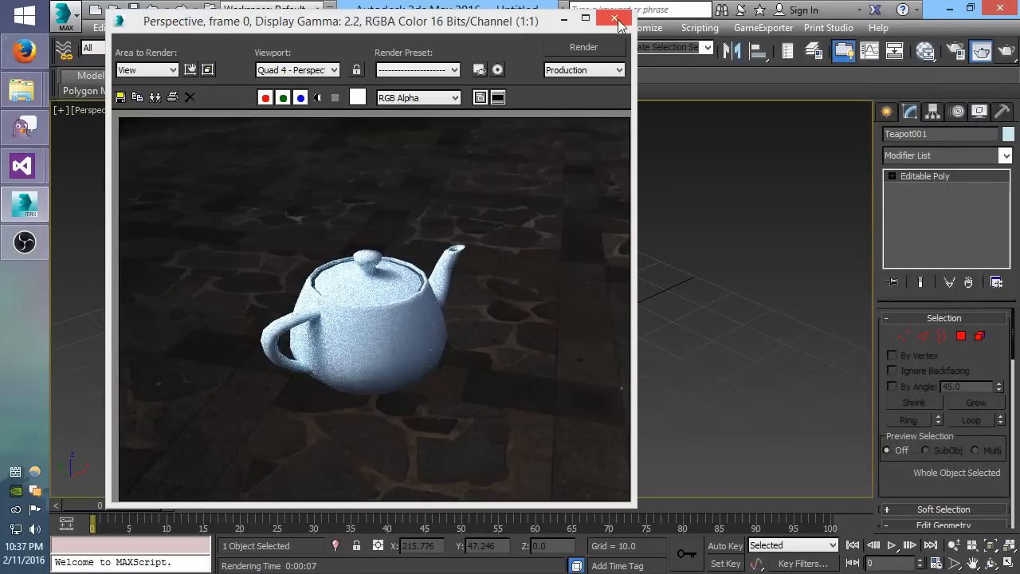
{"action": "mouse_move", "coordinate": [615, 18]}
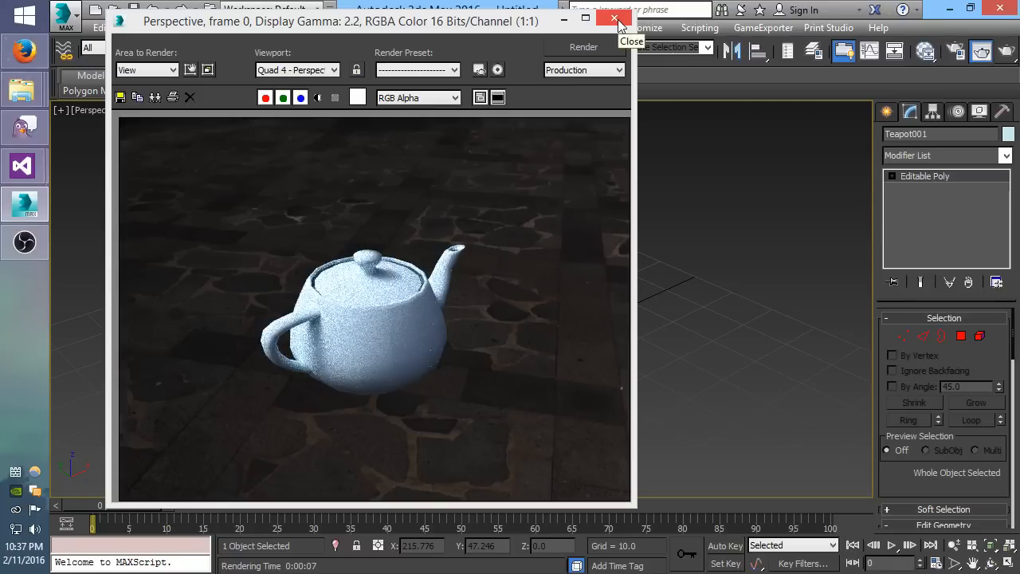
{"action": "left_click", "coordinate": [614, 18]}
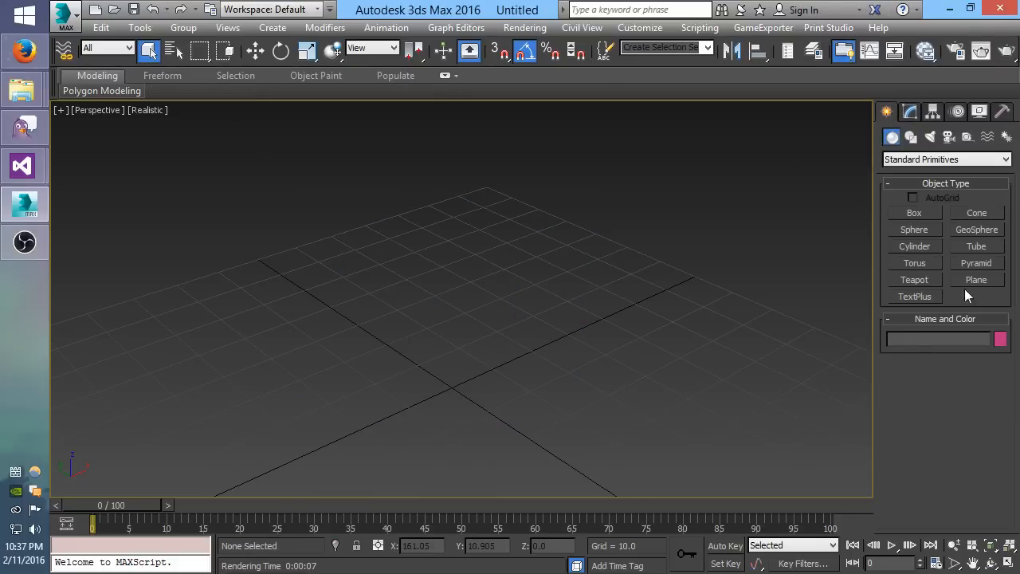
- Create a ground plane and a sphere, clone it as a copy, and move it apart
{"action": "left_click", "coordinate": [976, 280]}
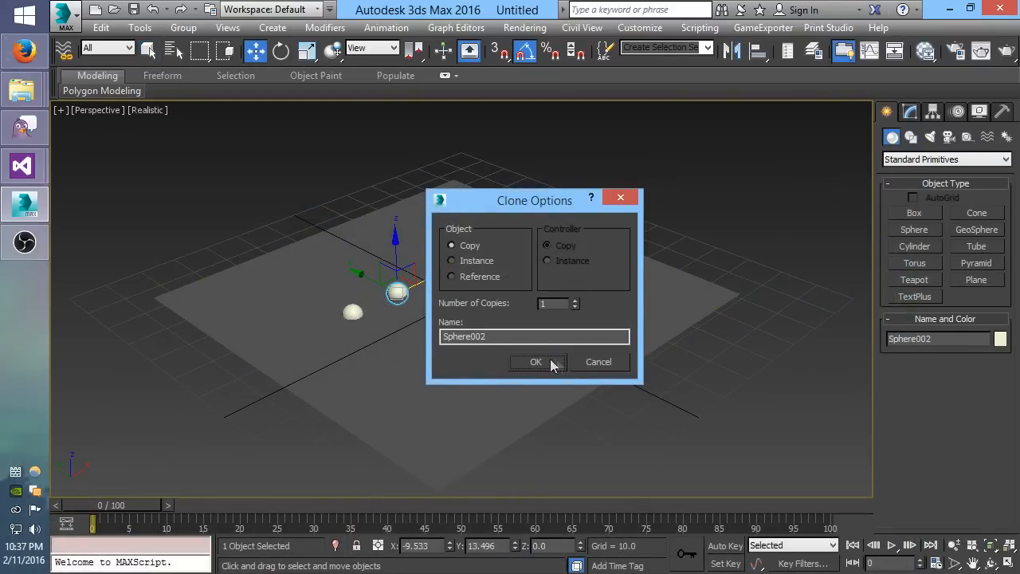
{"action": "left_click", "coordinate": [535, 361]}
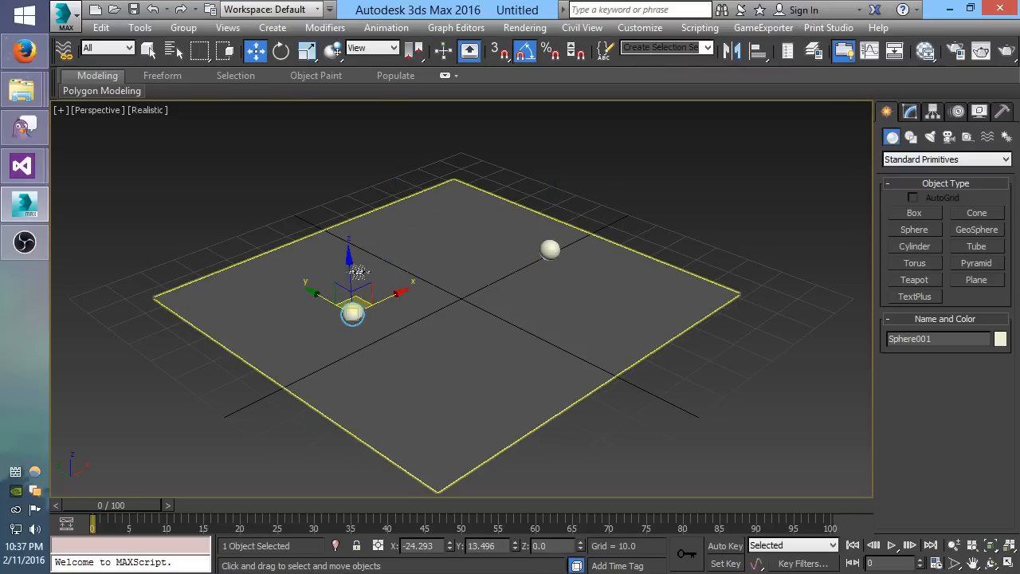
{"action": "left_click_drag", "start_coordinate": [353, 313], "coordinate": [412, 245]}
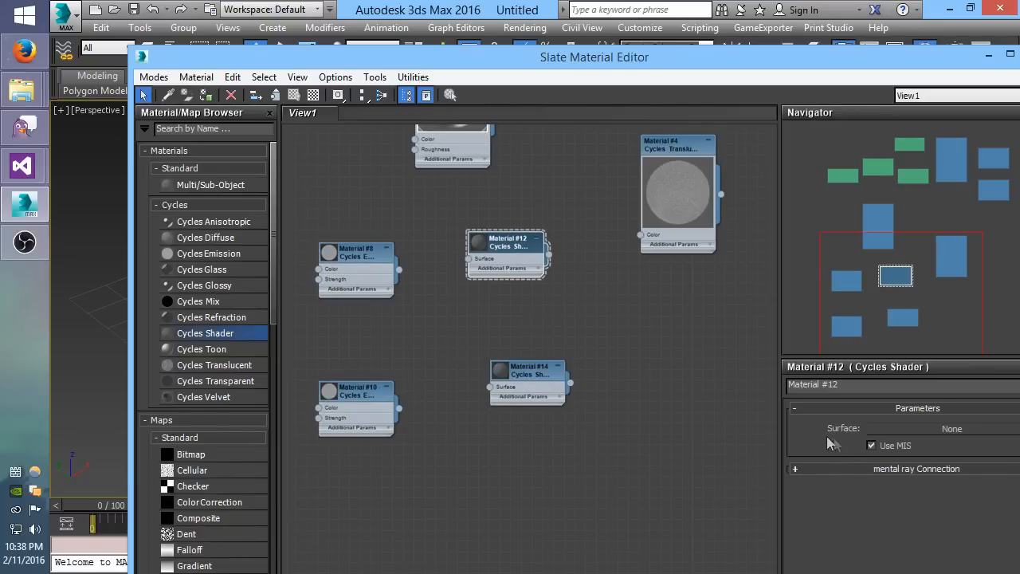
{"action": "mouse_move", "coordinate": [710, 427]}
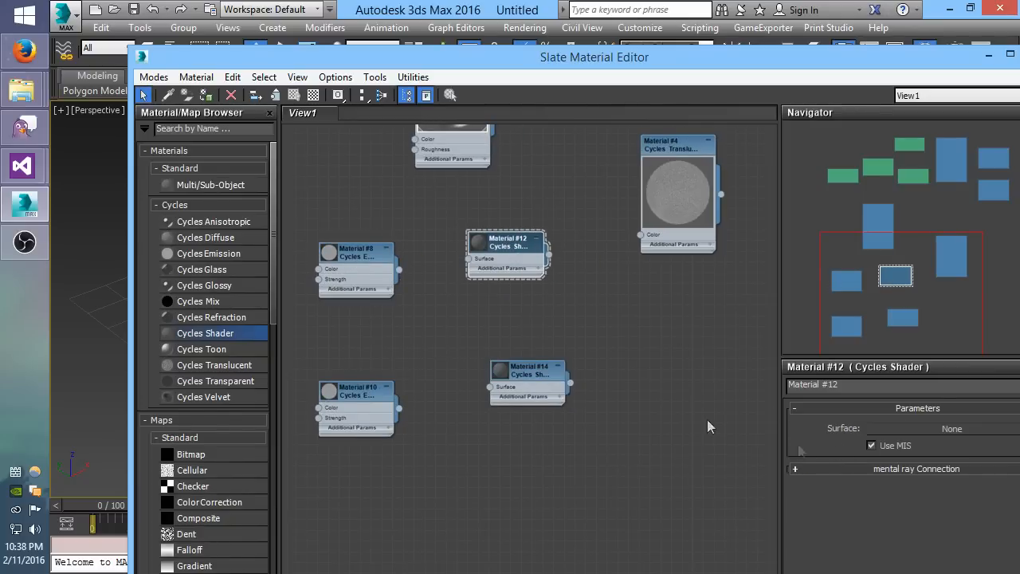
- Wire Material #8 emission into Material #12, and the second emission into the other shader
{"action": "left_click_drag", "start_coordinate": [400, 269], "coordinate": [470, 259]}
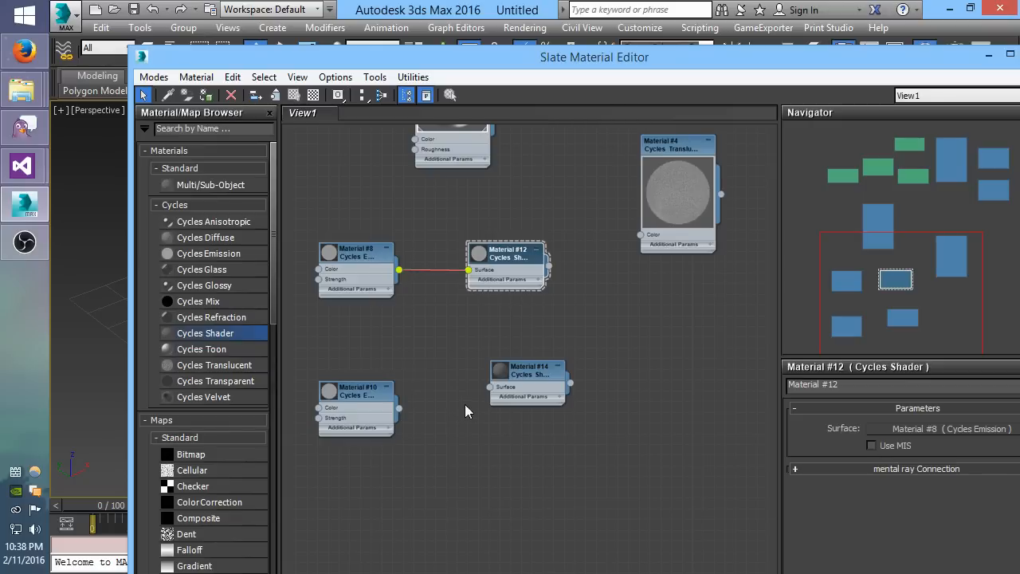
{"action": "left_click_drag", "start_coordinate": [400, 408], "coordinate": [489, 388]}
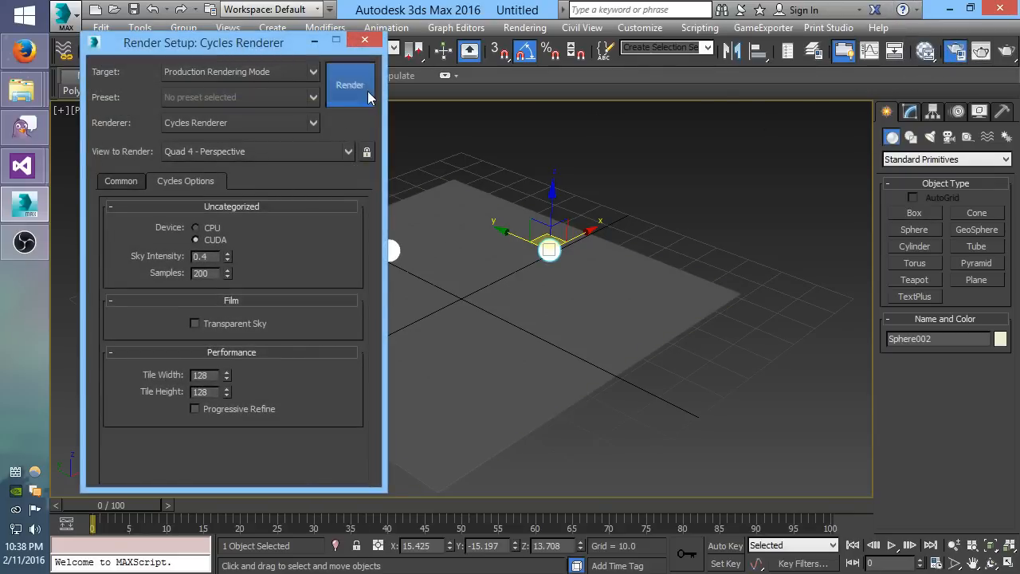
- Run a Cycles render, then turn off Use Map in Environment and Effects
{"action": "left_click", "coordinate": [350, 84]}
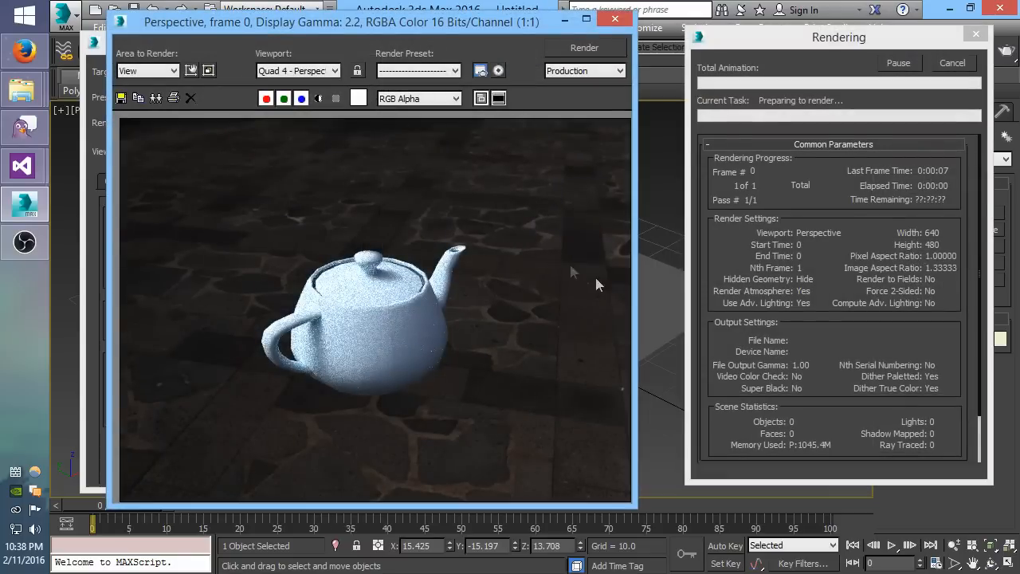
{"action": "mouse_move", "coordinate": [496, 368]}
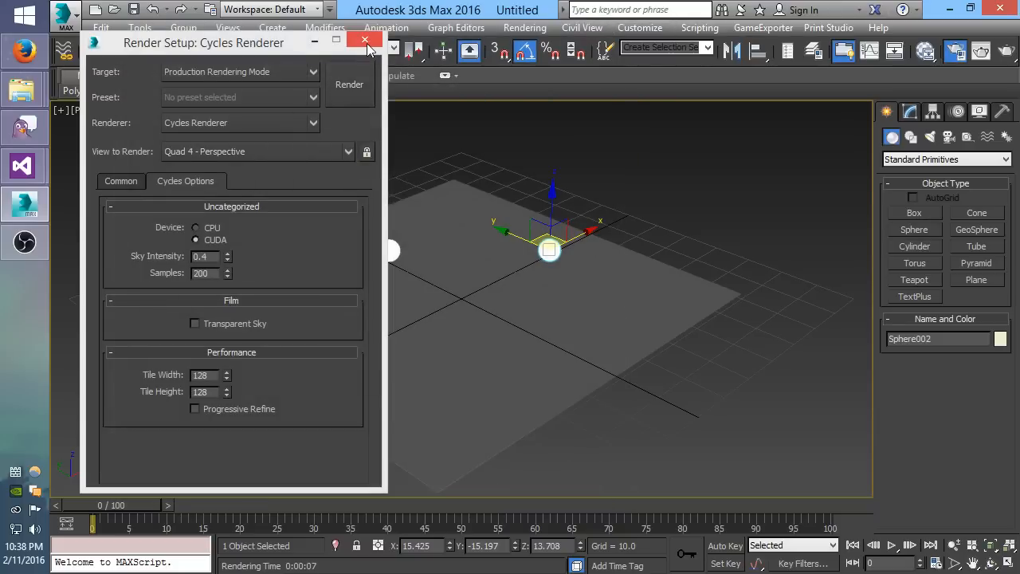
{"action": "left_click", "coordinate": [365, 41]}
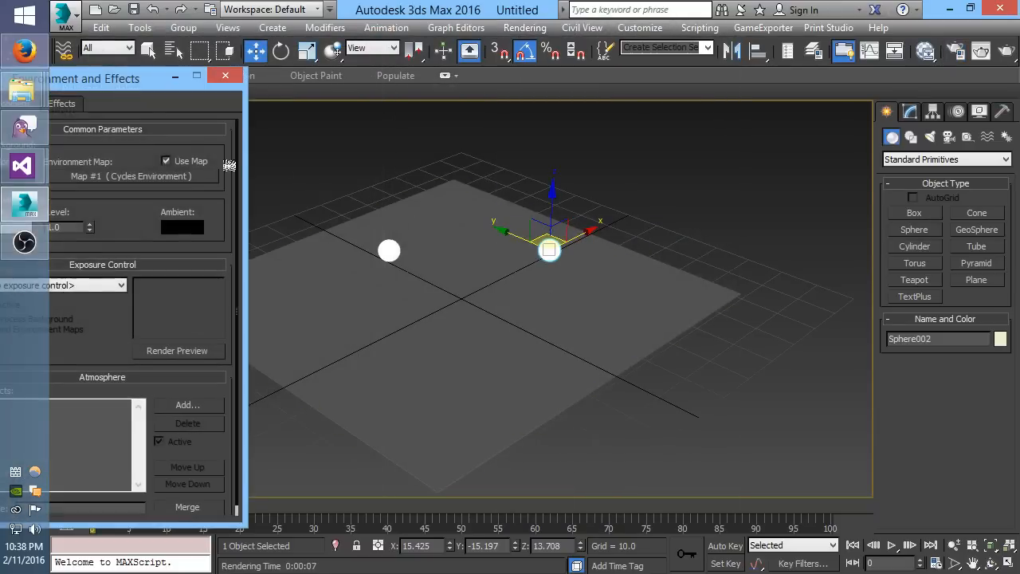
{"action": "left_click", "coordinate": [132, 175]}
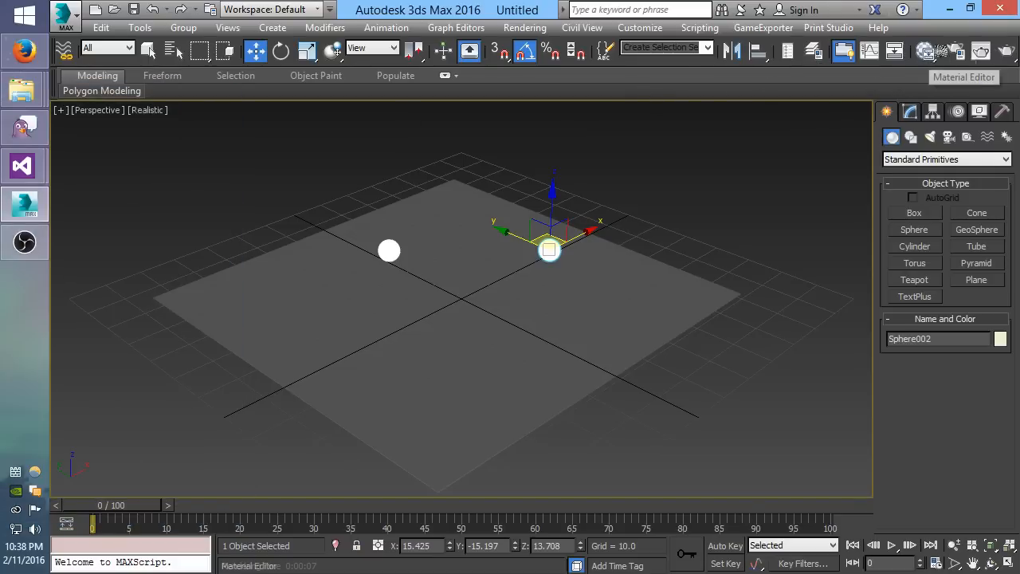
- Render the two glowing spheres over the glossy plane without HDR, then close the frame buffer
{"action": "left_click", "coordinate": [980, 51]}
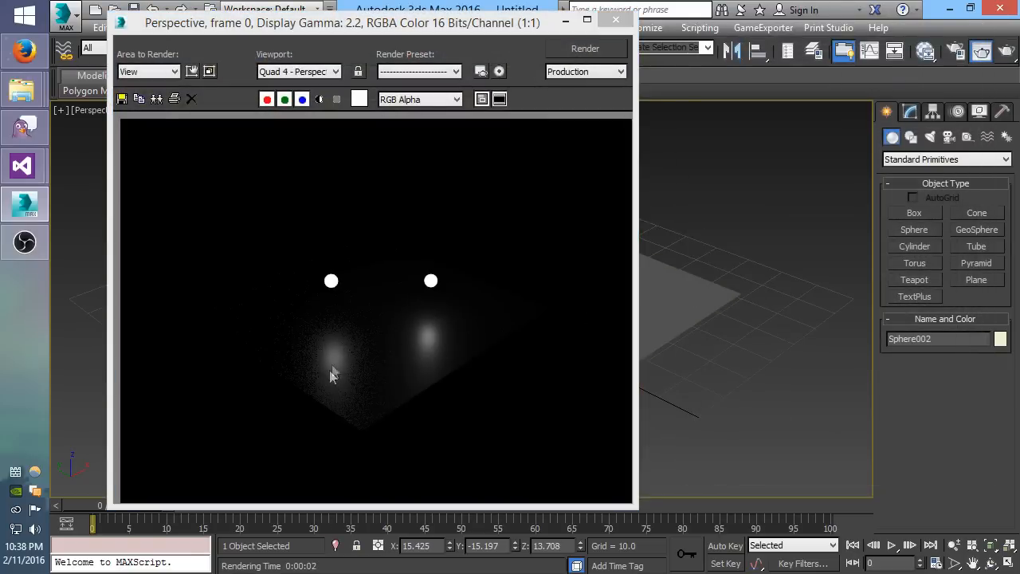
{"action": "mouse_move", "coordinate": [289, 358]}
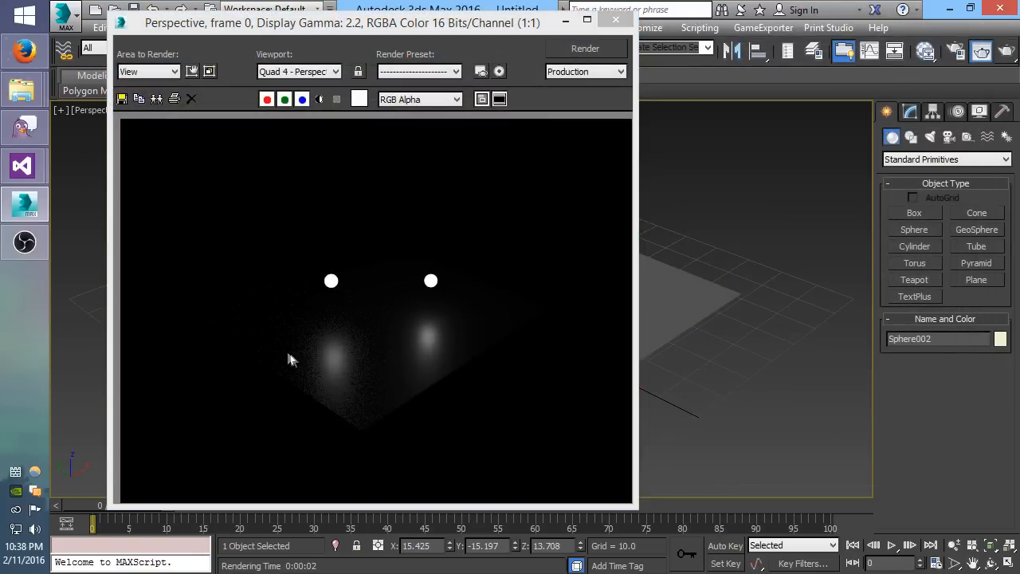
{"action": "mouse_move", "coordinate": [228, 266]}
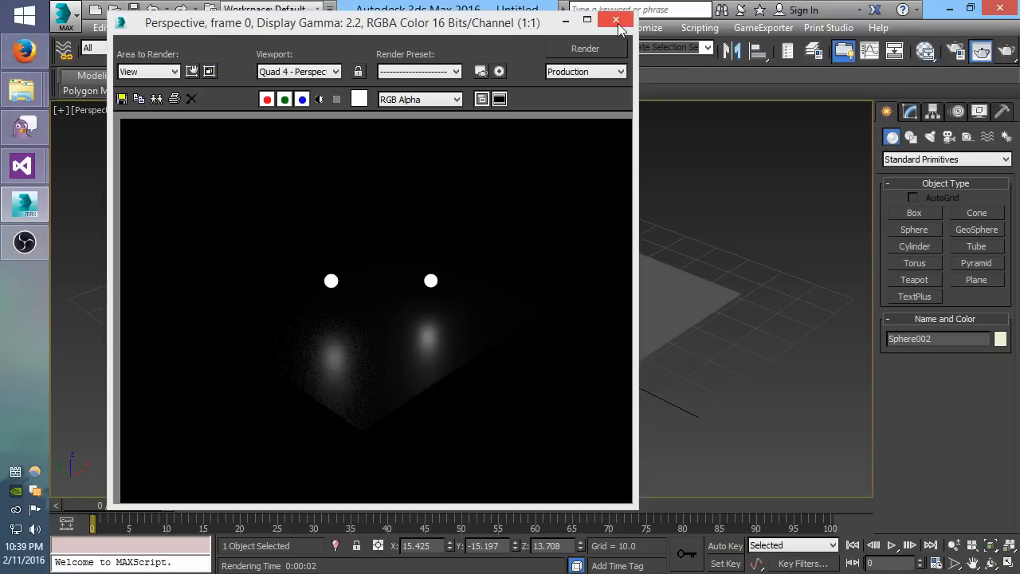
{"action": "left_click", "coordinate": [615, 19]}
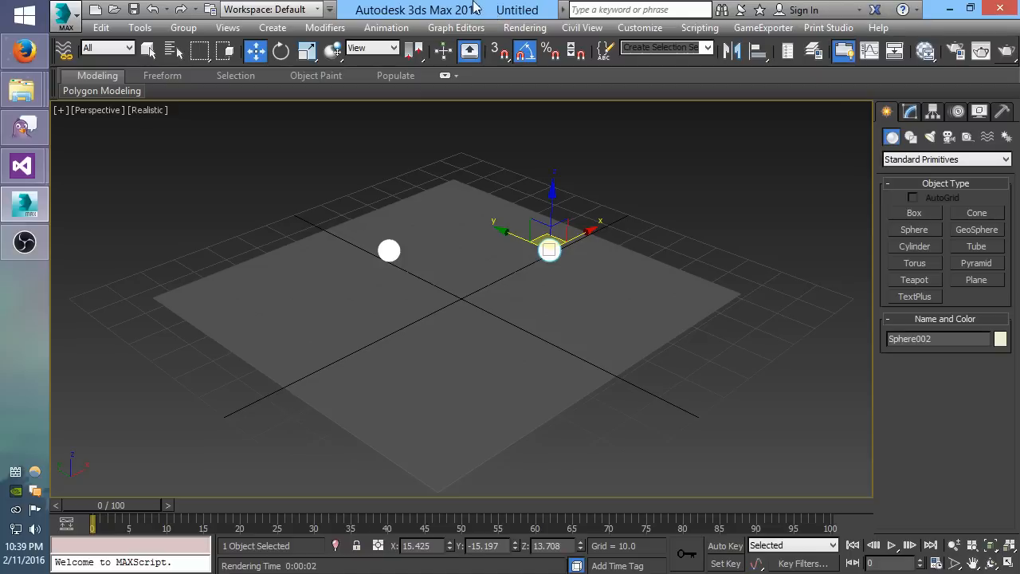
{"action": "mouse_move", "coordinate": [96, 264]}
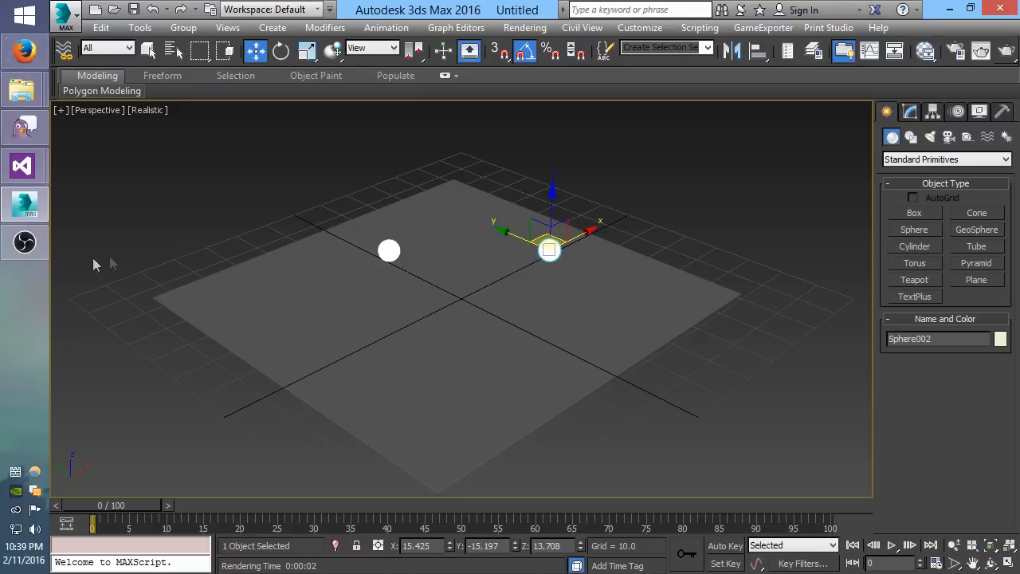